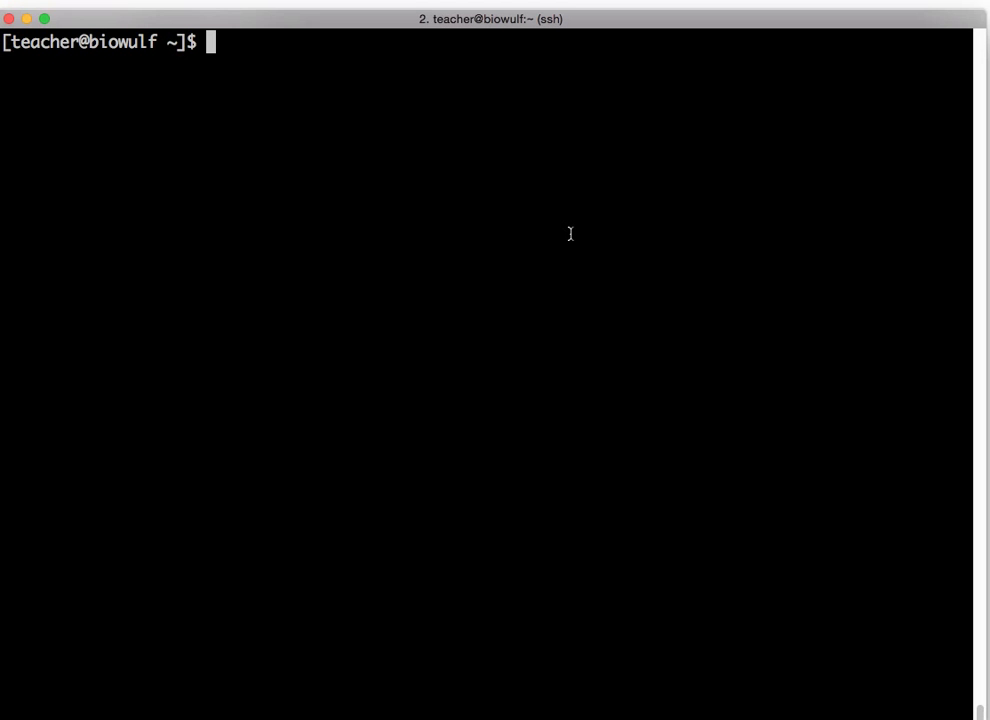
mouse_move(344, 112)
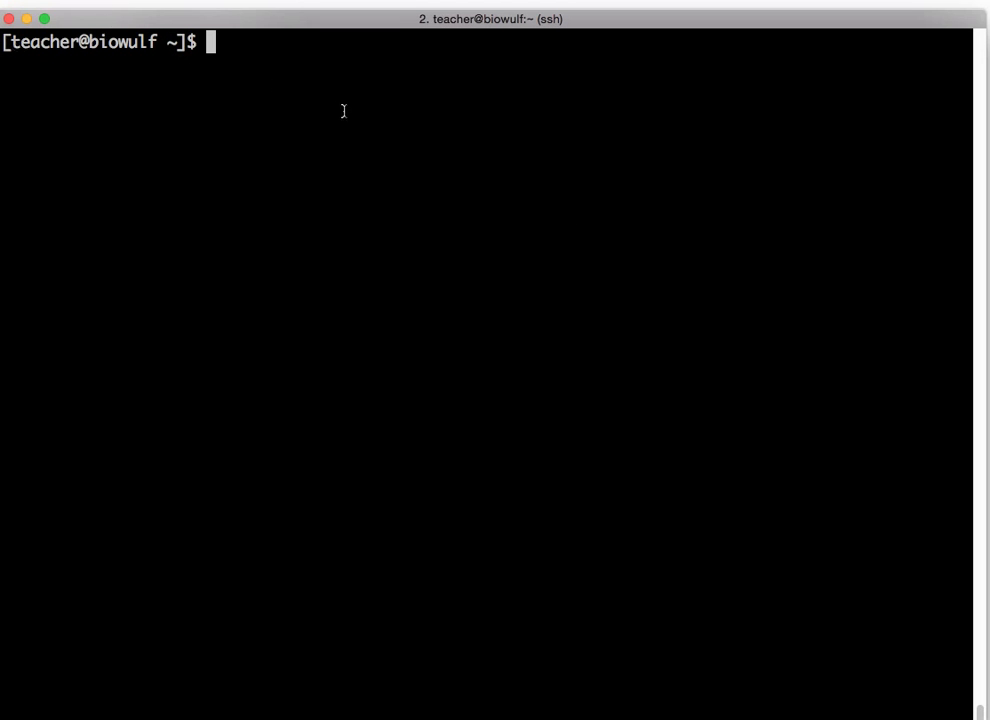
Run 'module avail' to list every software module available on Biowulf.
type("module av")
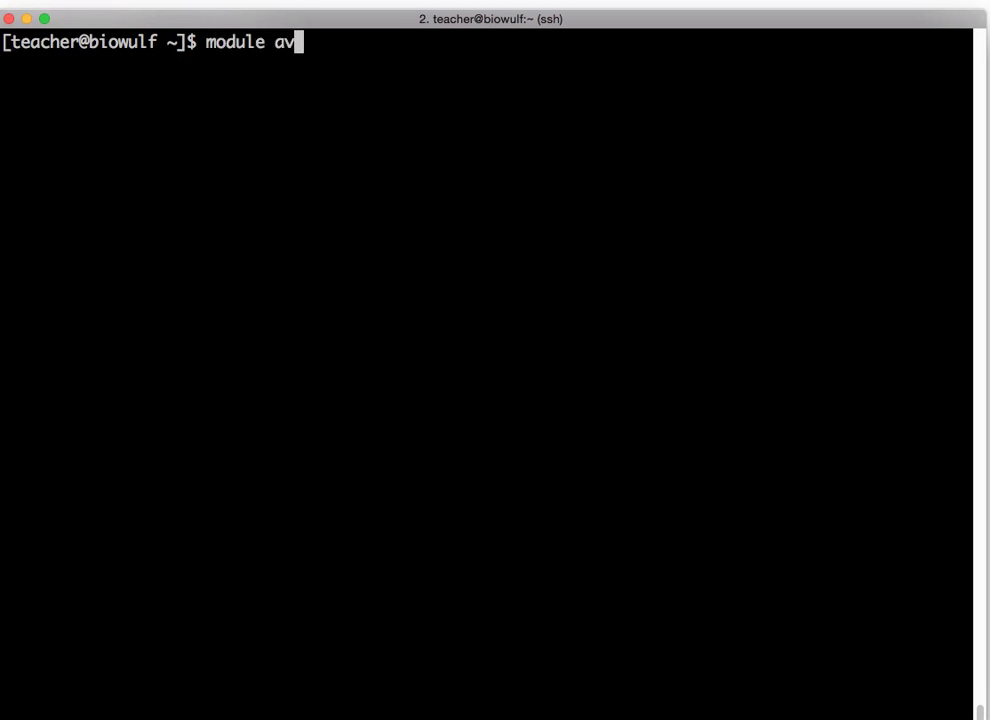
type("ail")
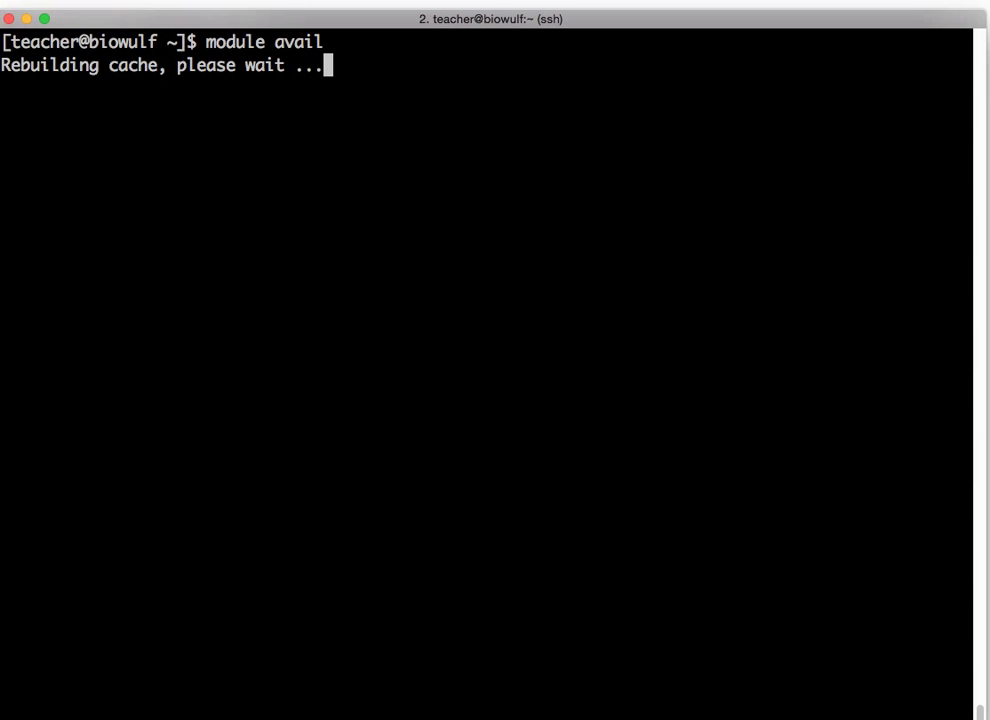
key("Return")
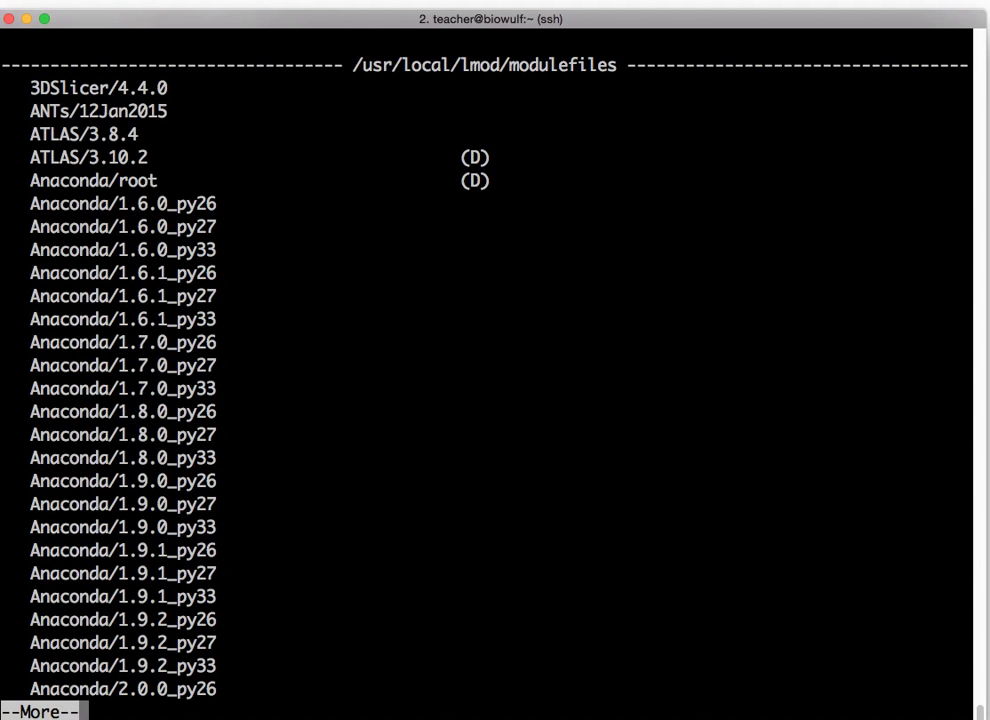
mouse_move(668, 144)
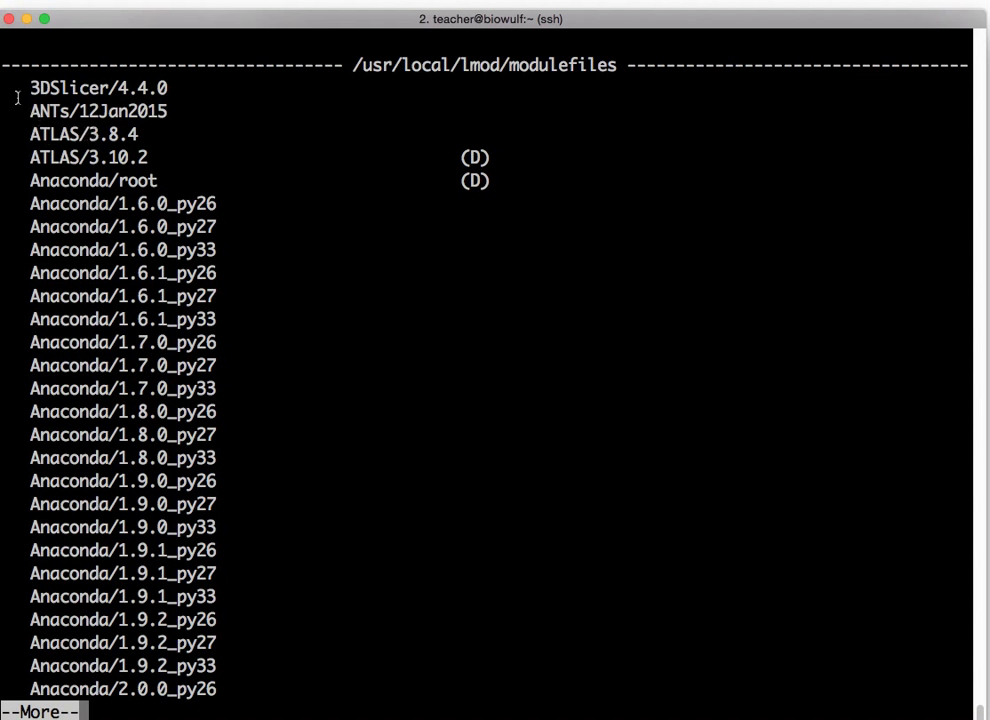
Highlight the ANTs/12Jan2015 entry and page through the module list to its end.
double_click(52, 112)
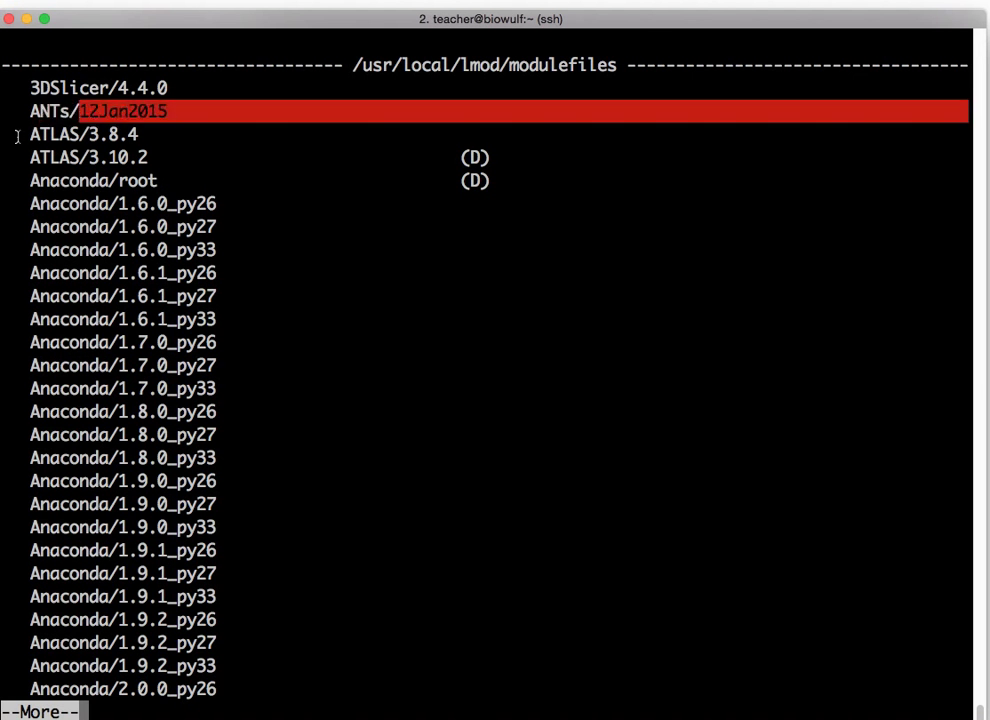
key("Down")
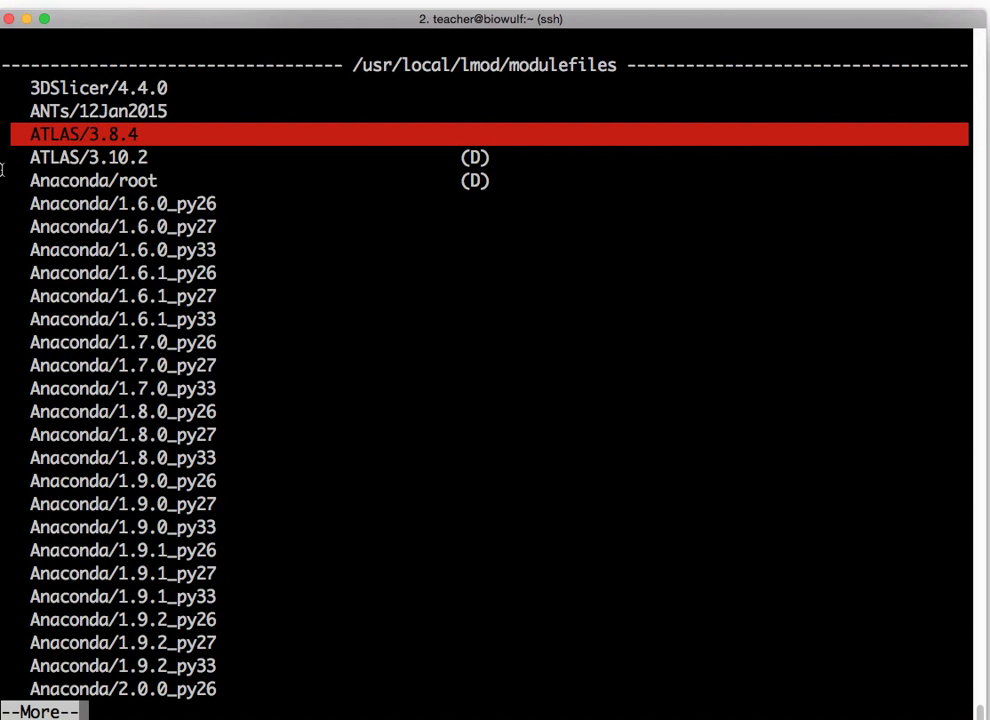
key("space")
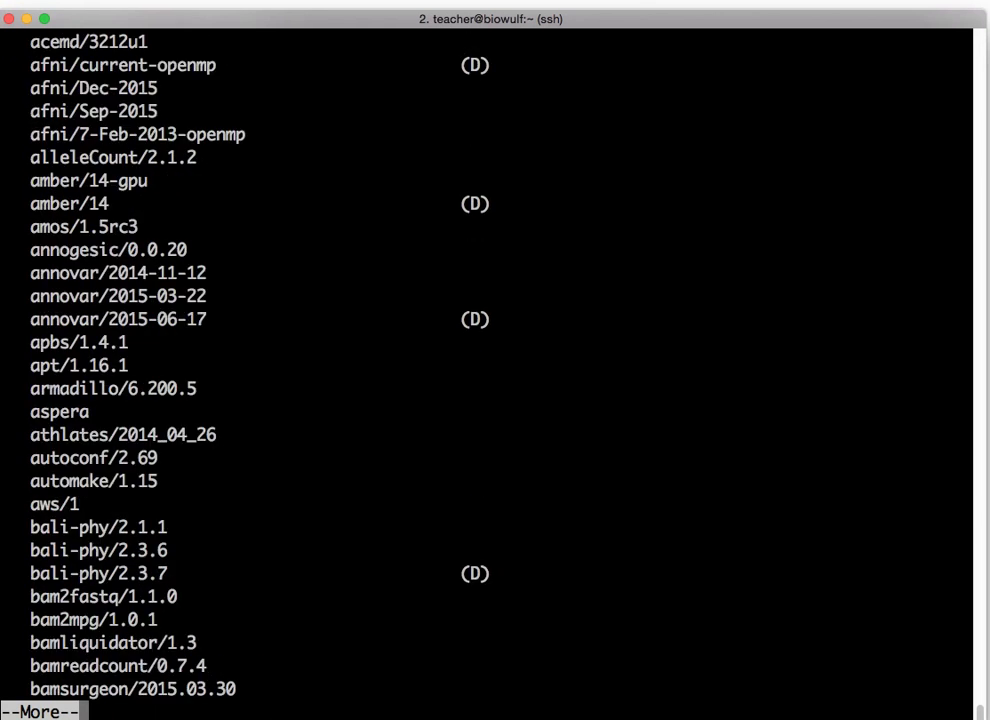
key("space")
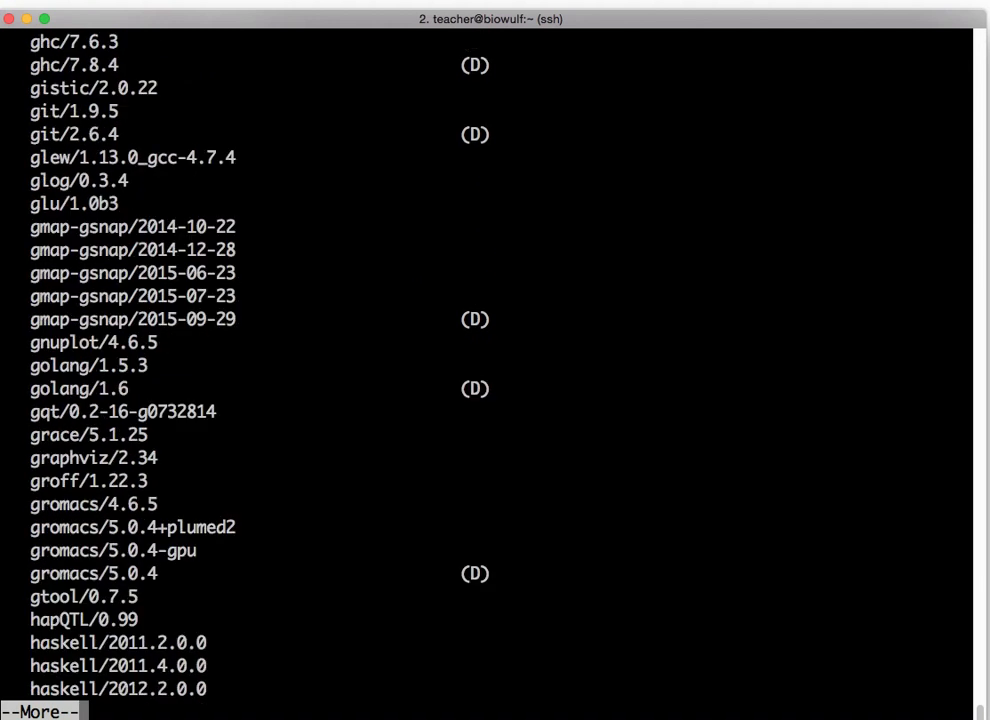
key("space")
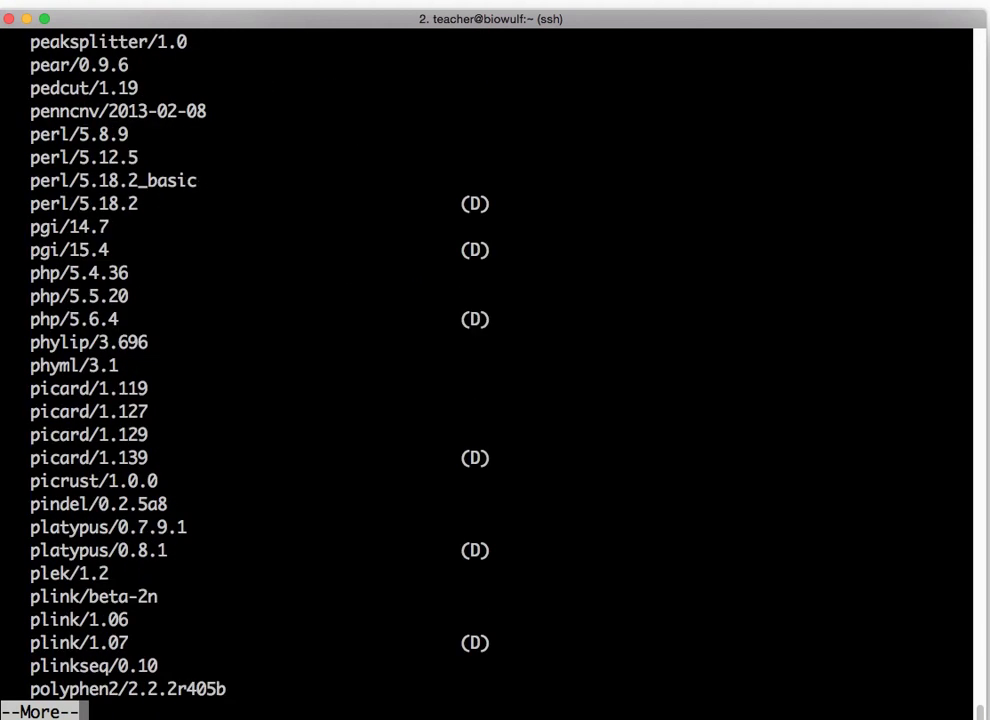
key("space")
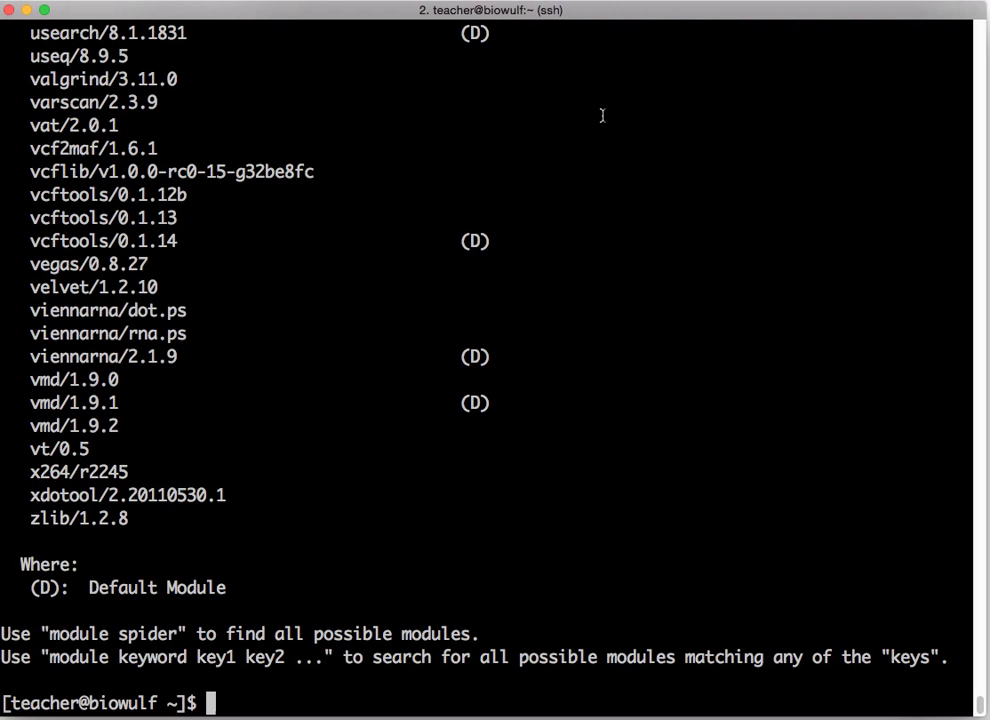
List available bowtie versions, then bowtie and samtools together, and run samtools unloaded to get 'command not found'.
type("module")
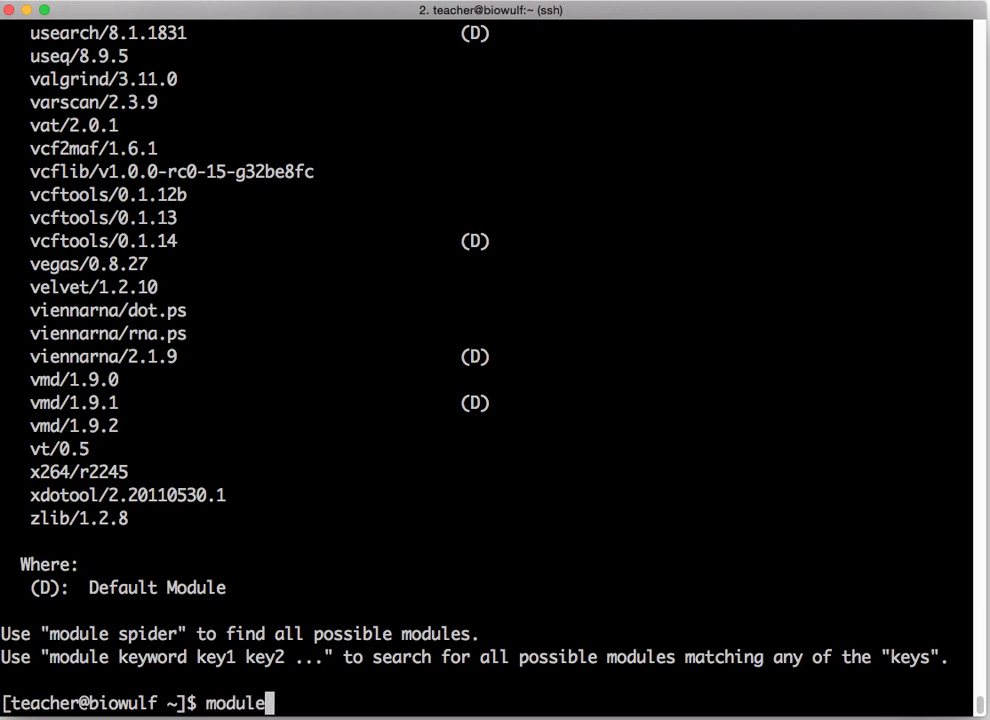
type("avail bowte")
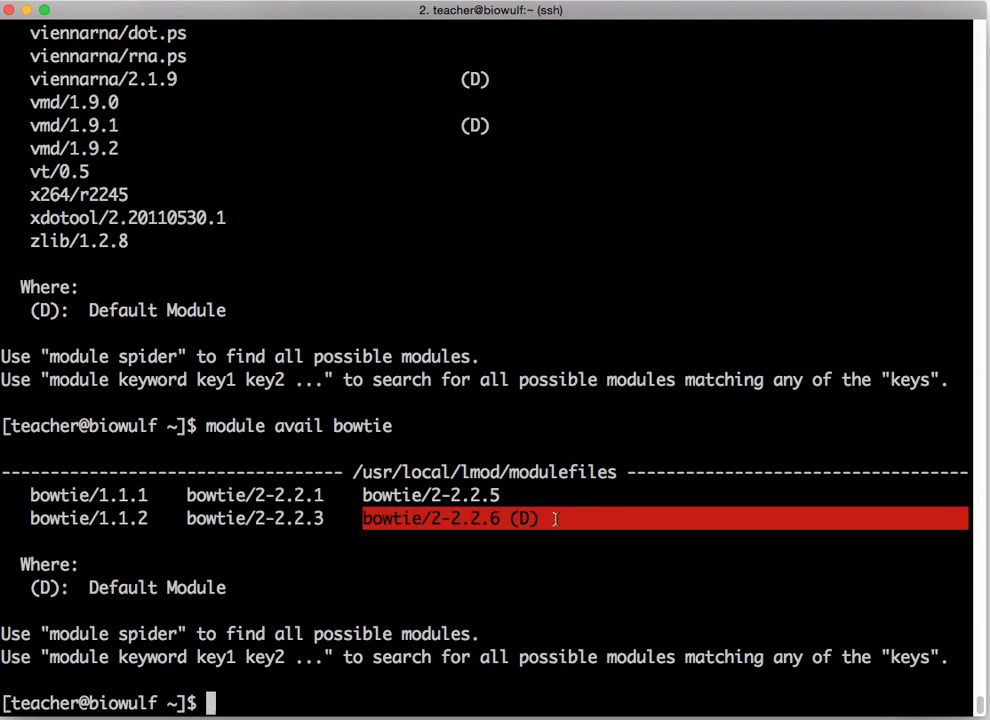
mouse_move(584, 518)
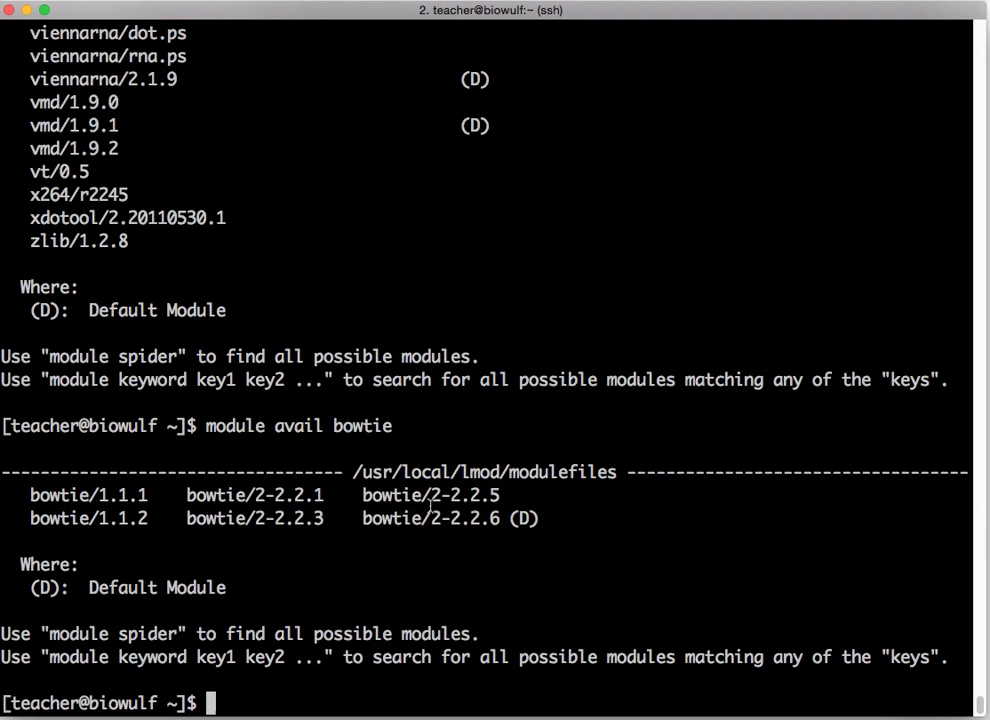
left_click_drag(432, 518, 970, 518)
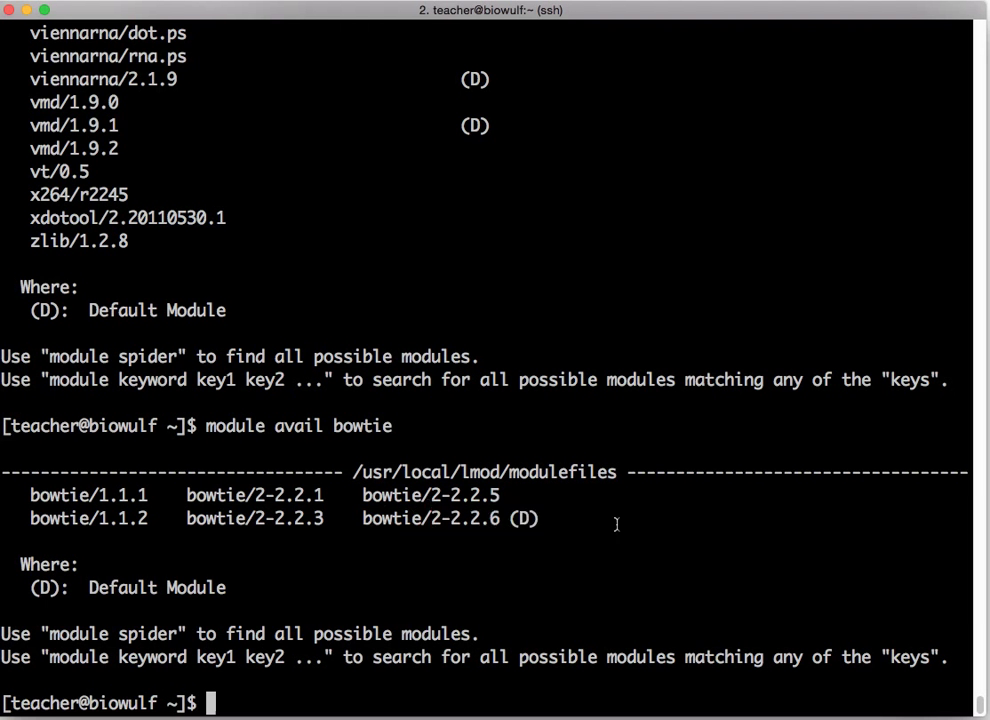
type("module avail bowtie")
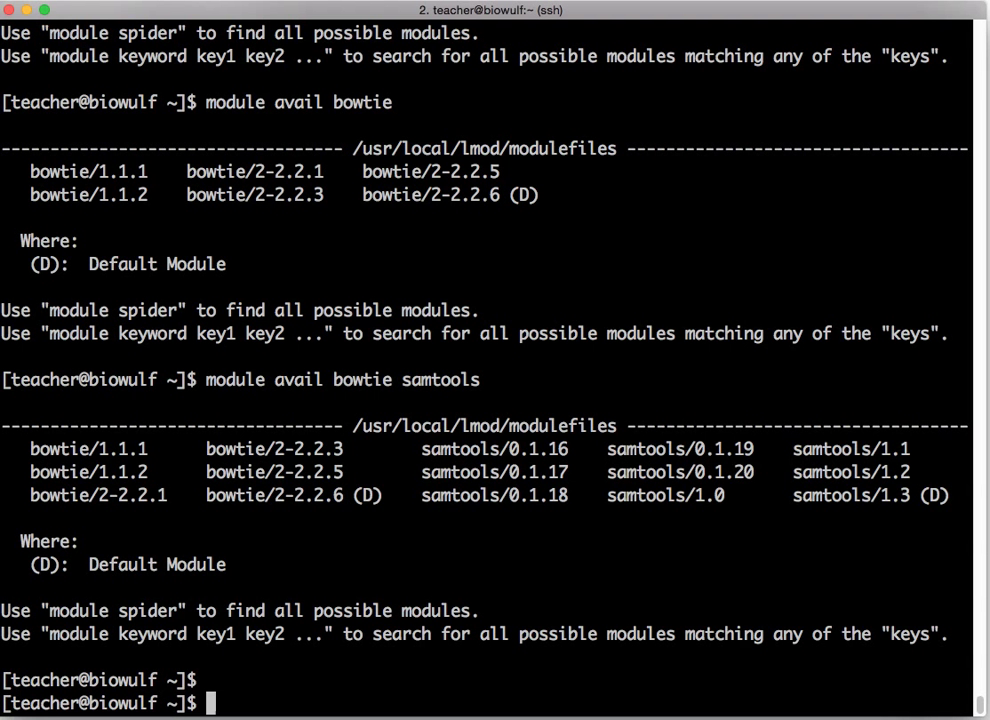
type("samtools")
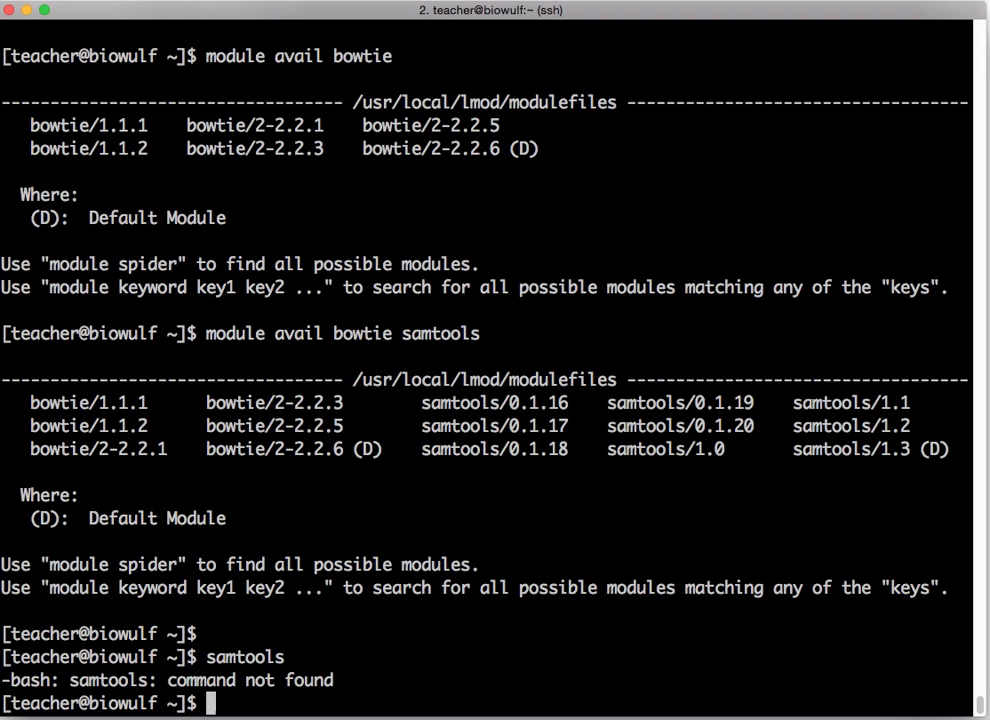
Load samtools 1.3, run samtools to show its command summary, then purge all loaded modules.
type("module")
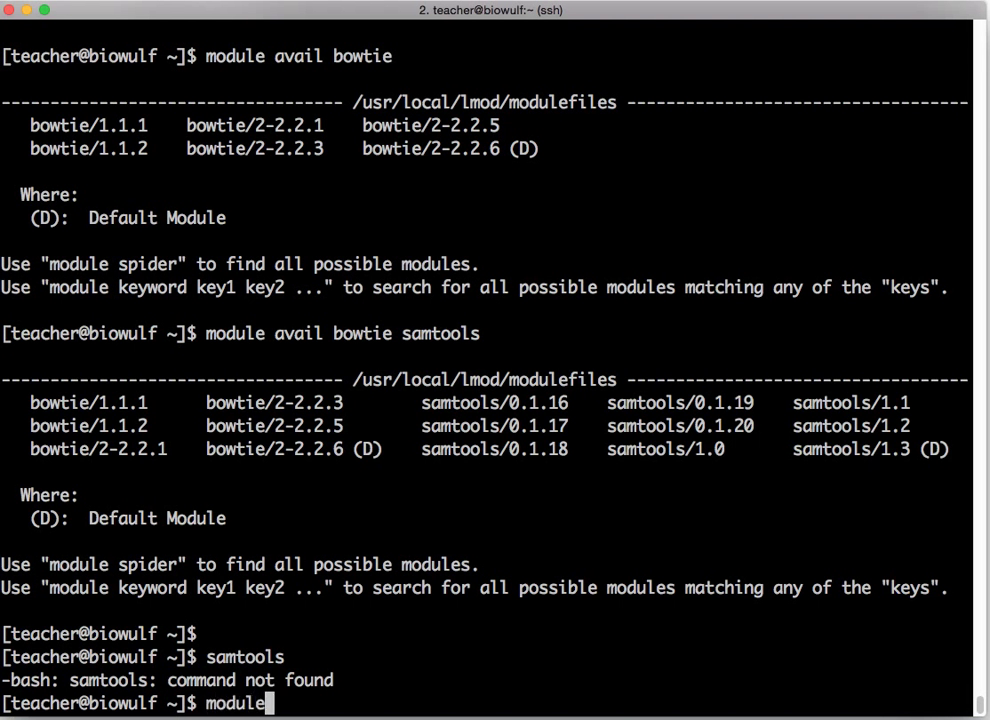
type("load samtoo")
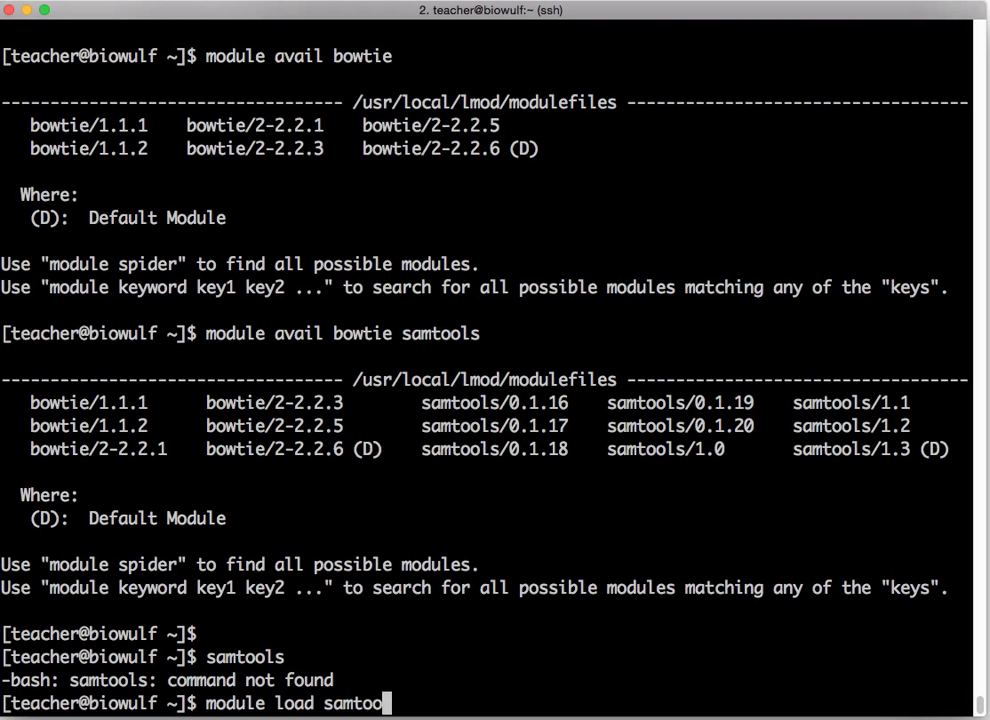
type("ls")
type("sam")
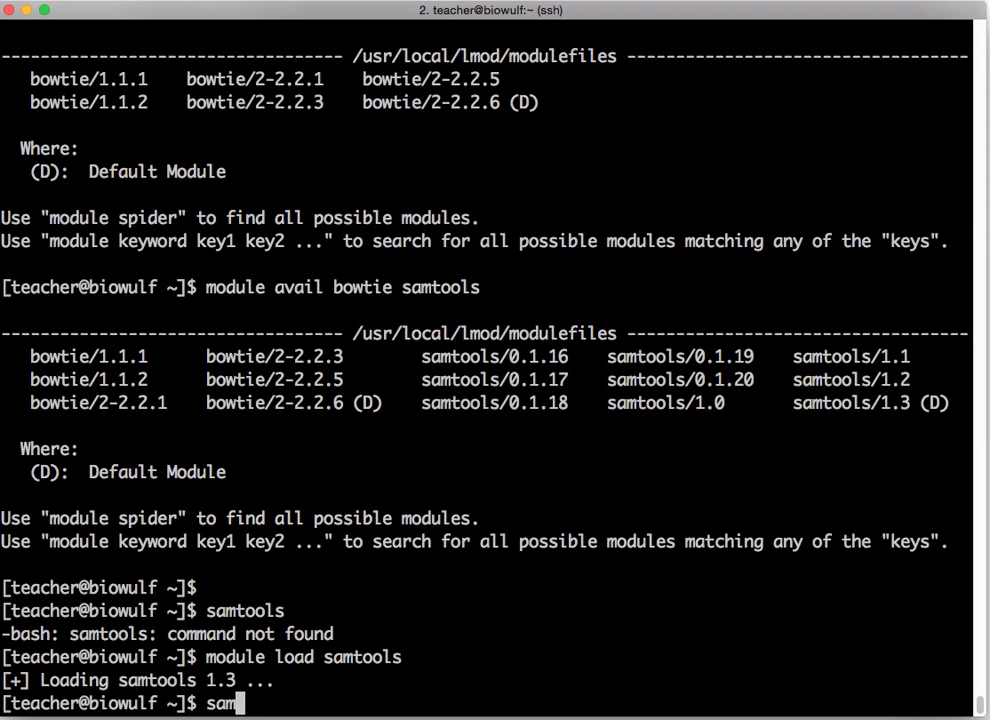
type("tools")
type("module purge")
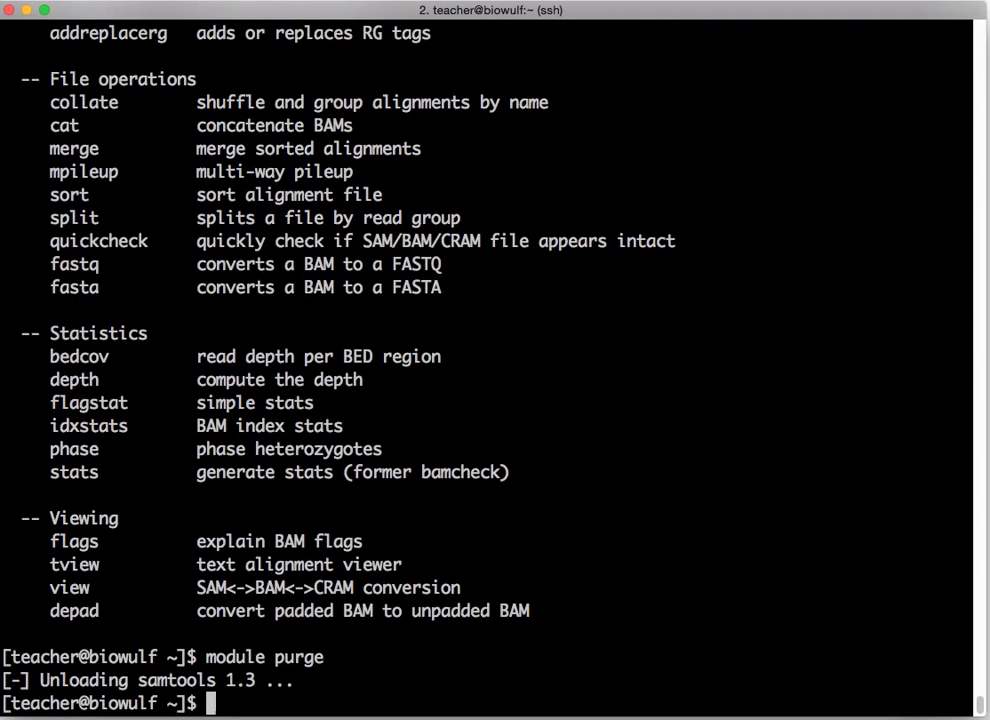
Echo $PATH before and after loading samtools and highlight the prepended /usr/local/apps/samtools/1.3/bin entry.
type("cle")
type("echo $PATH")
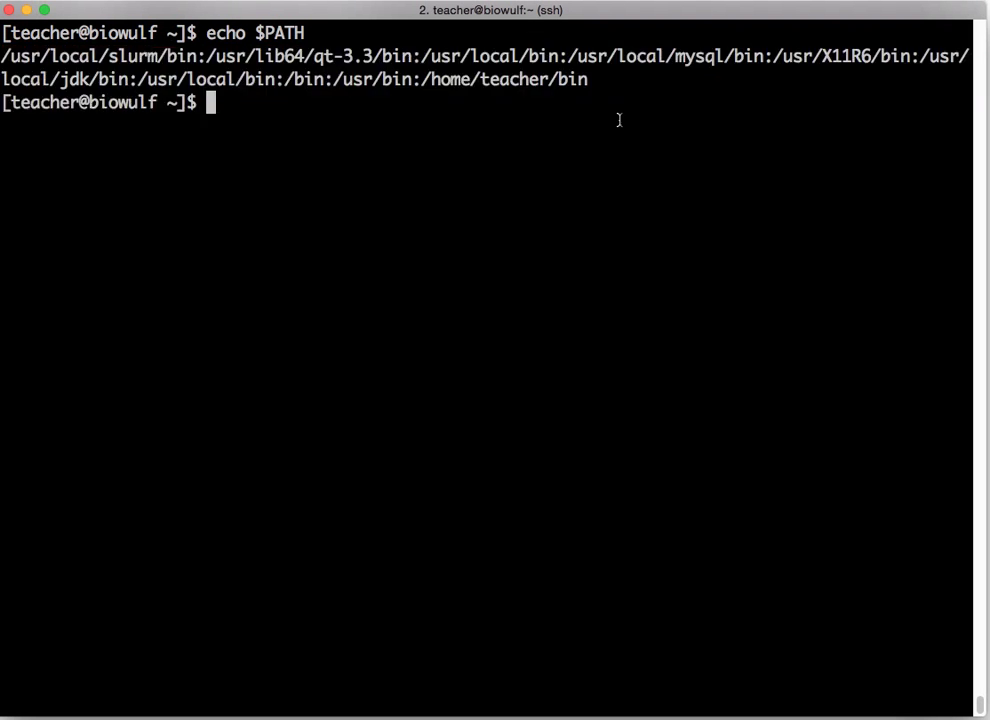
type("module load samtools")
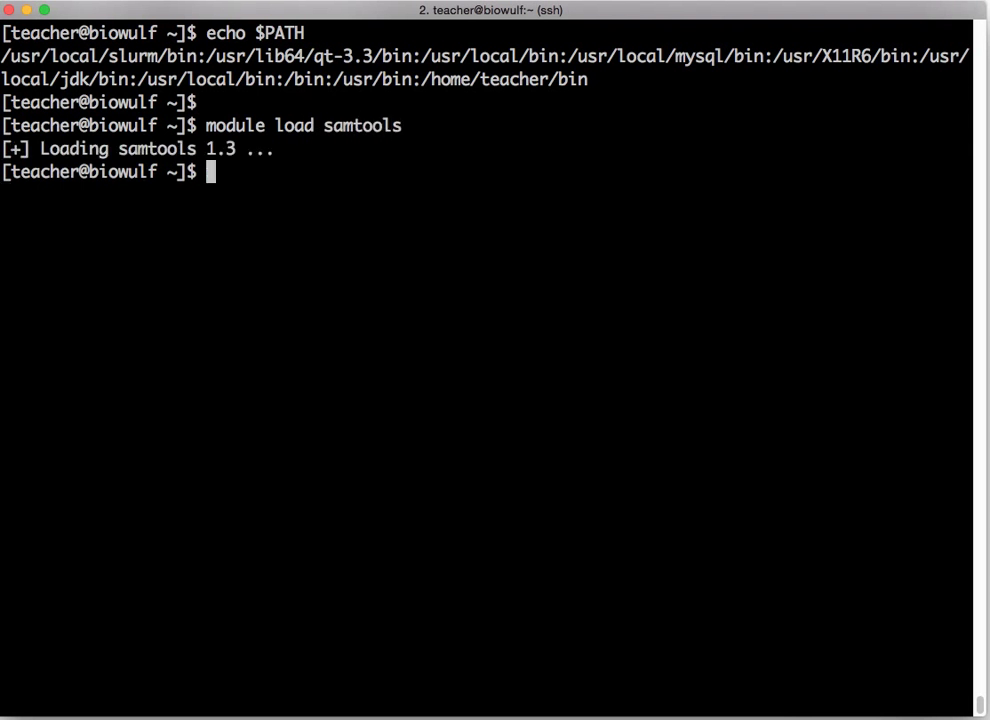
type("echo $PATH")
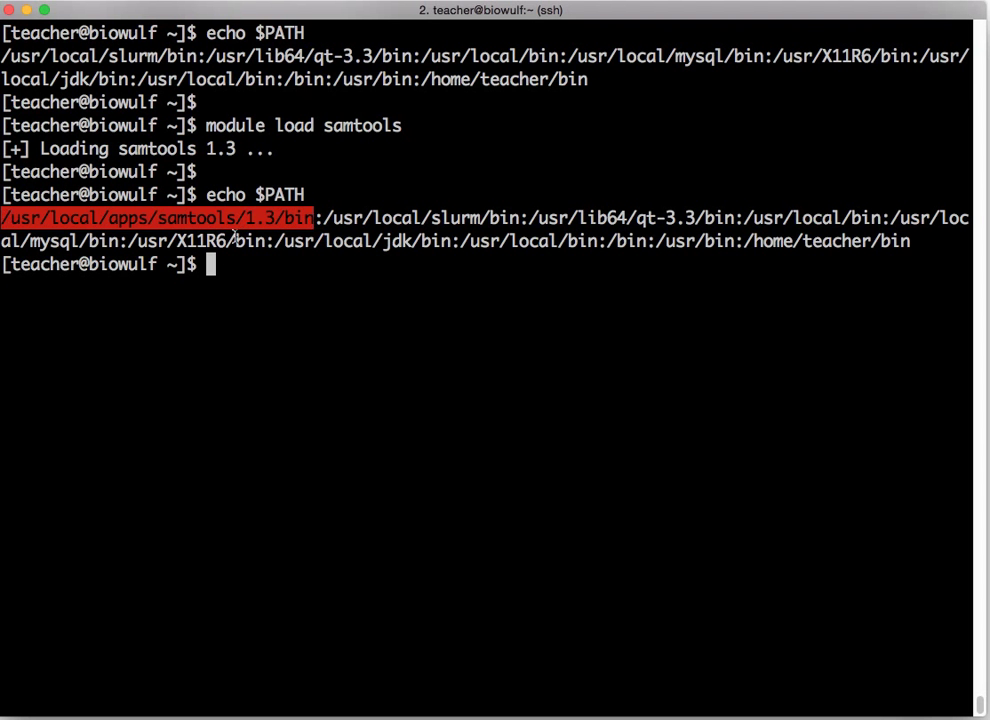
mouse_move(456, 360)
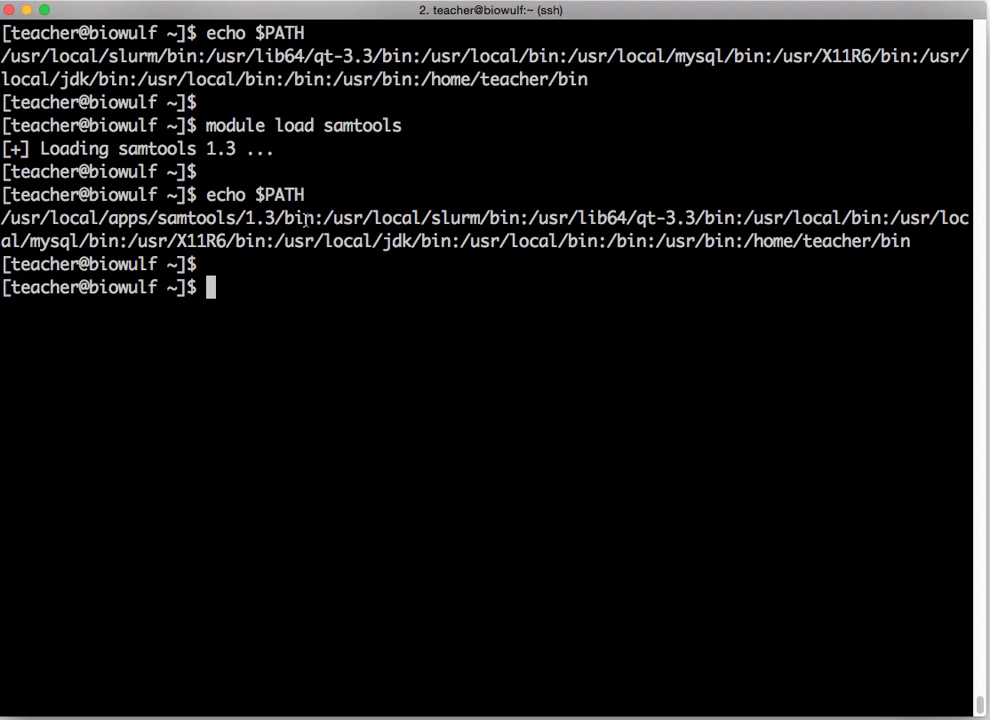
left_click_drag(4, 216, 312, 216)
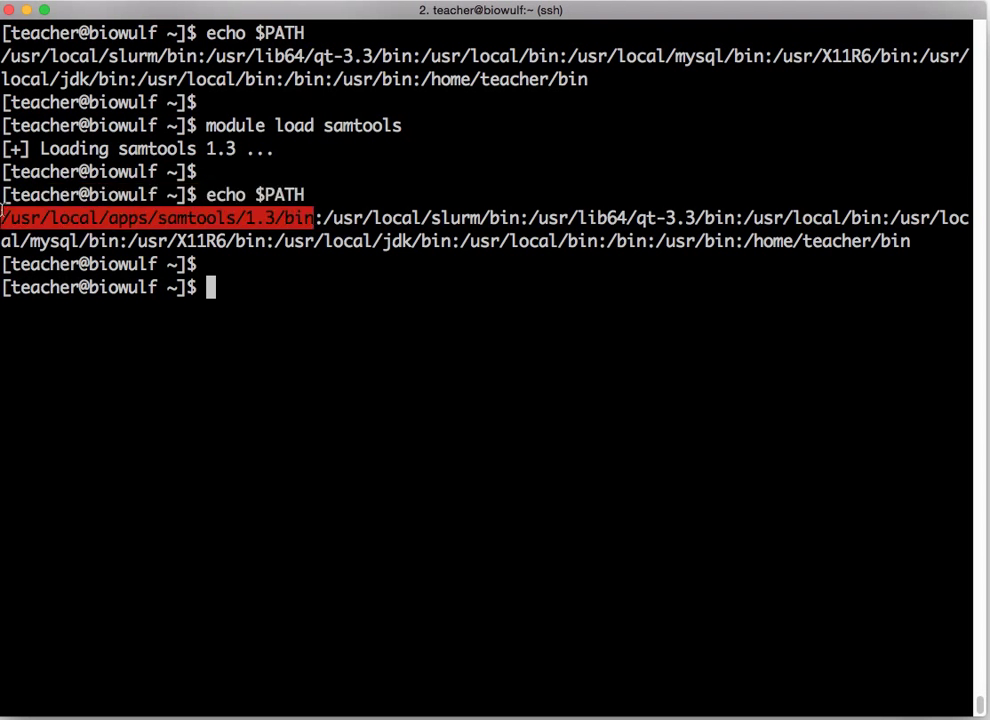
mouse_move(416, 256)
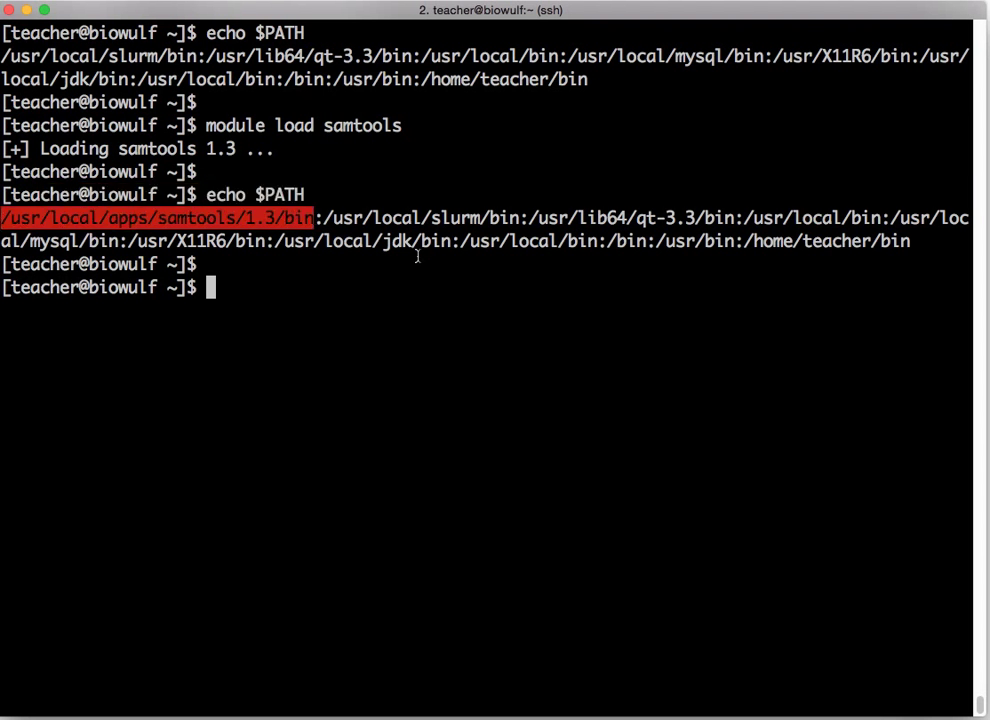
Run 'module display samtools' and highlight the prepended samtools 1.3 bin and man path lines.
type("module display samtools")
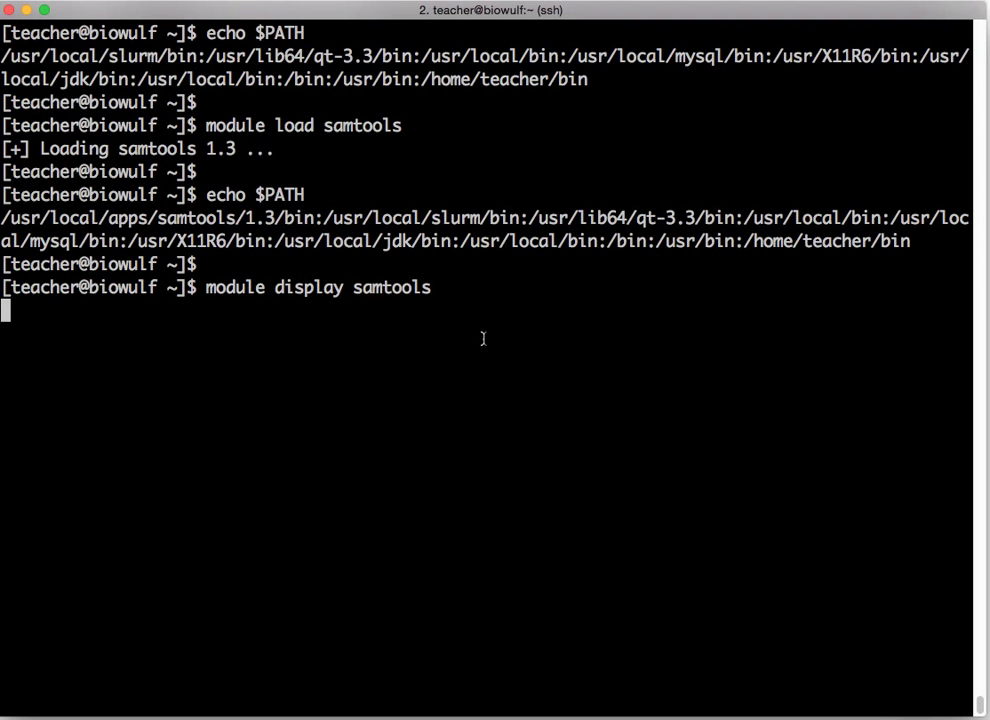
key("Return")
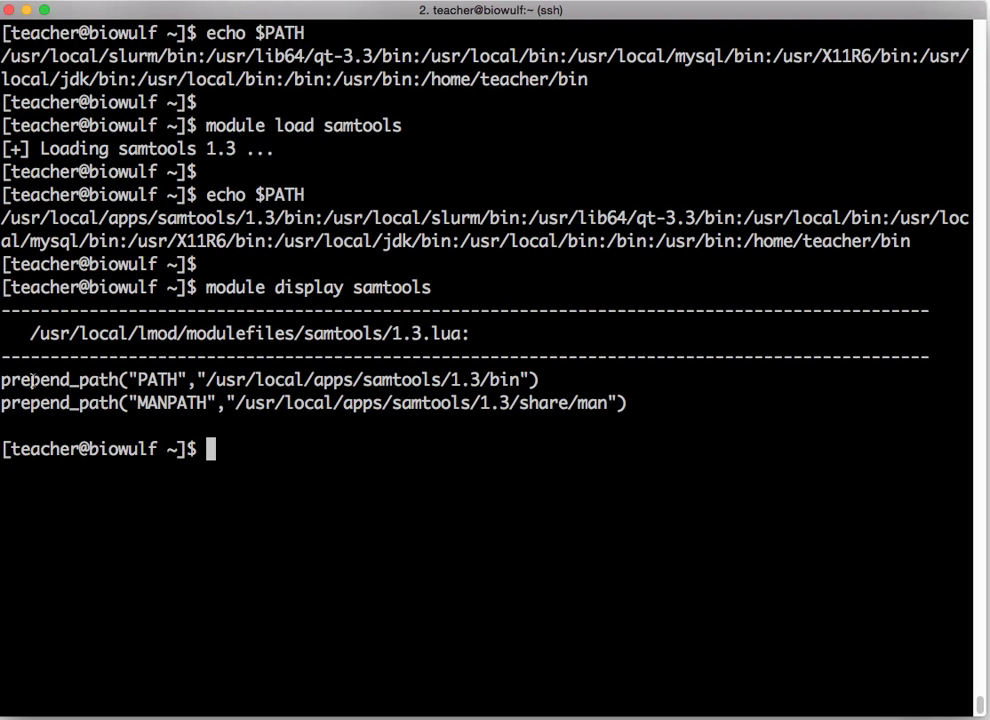
double_click(56, 380)
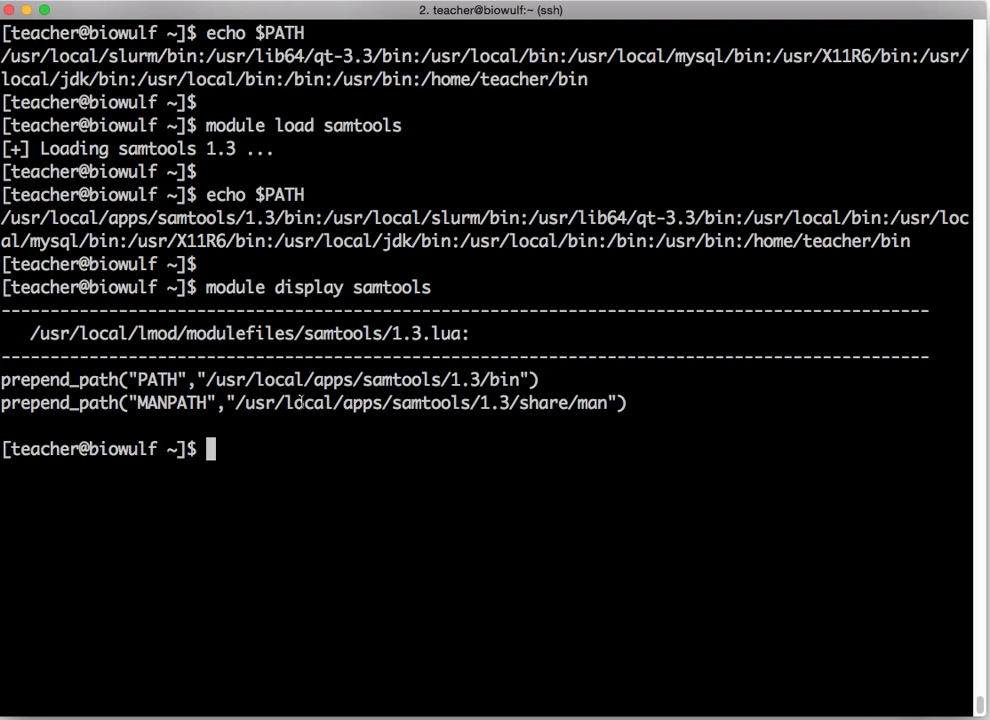
left_click_drag(236, 404, 600, 404)
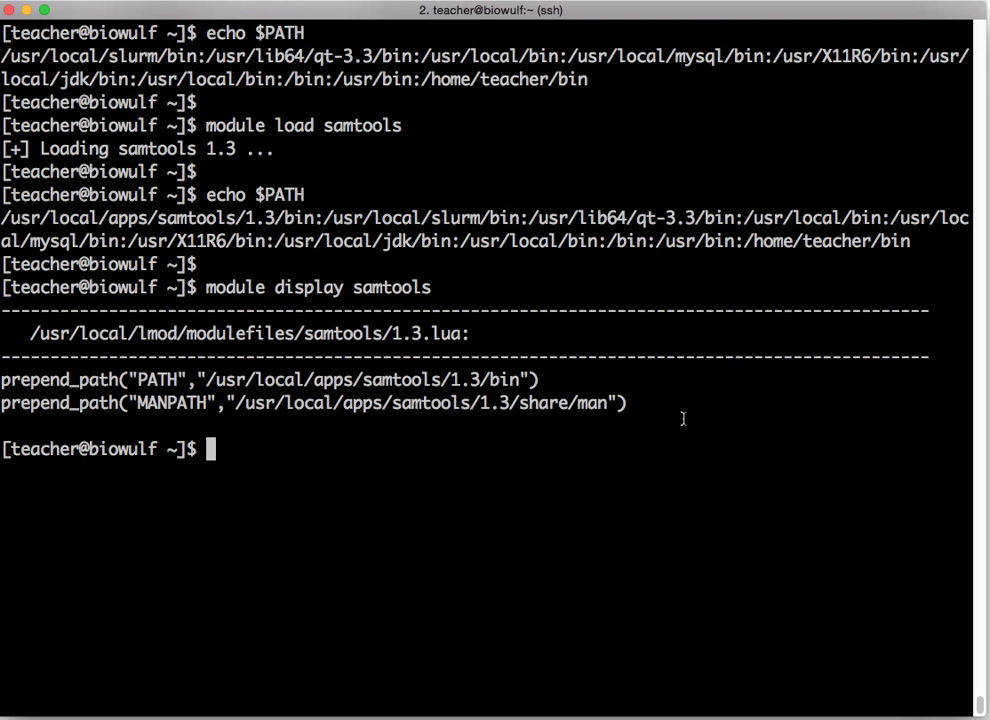
type("module display")
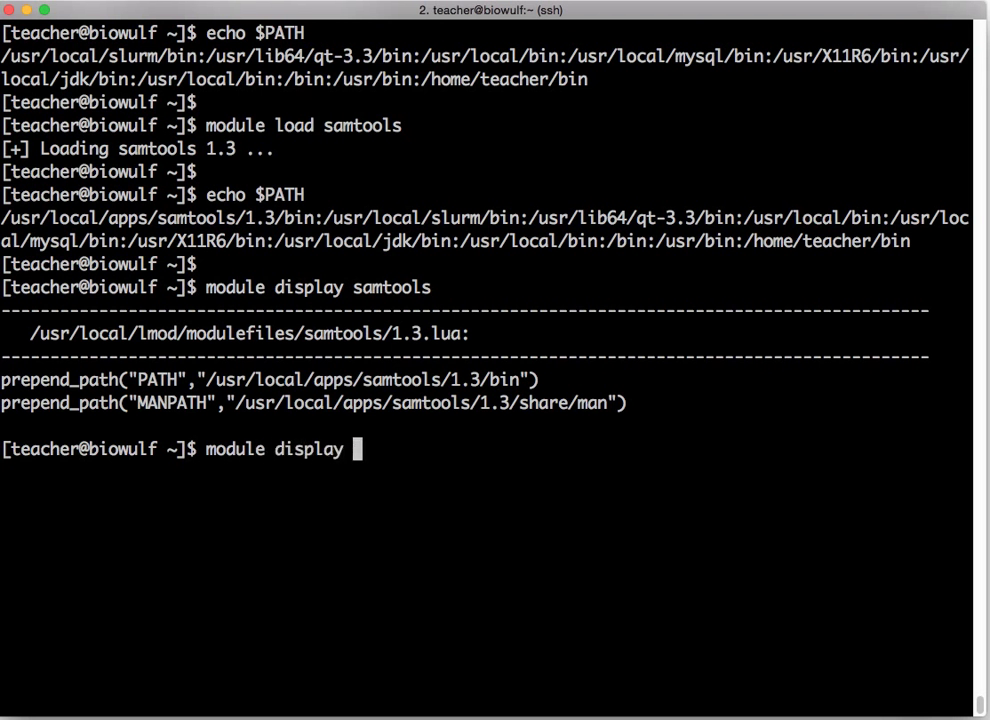
Run 'module display qiime' to page through the QIIME 1.9.1 module definition.
type("qiime")
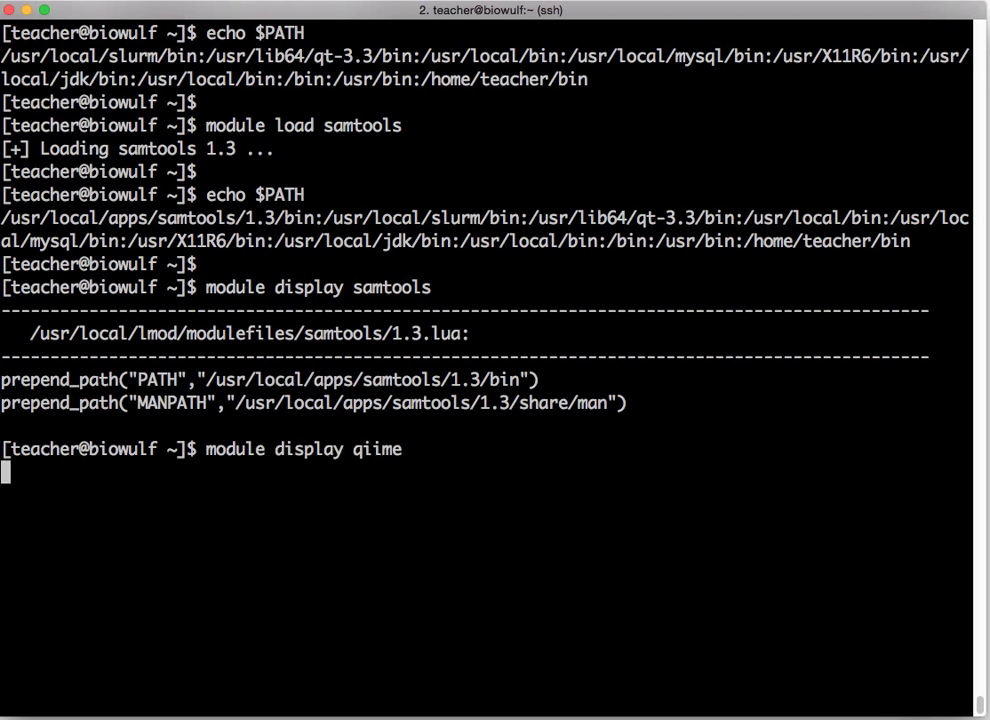
key("Return")
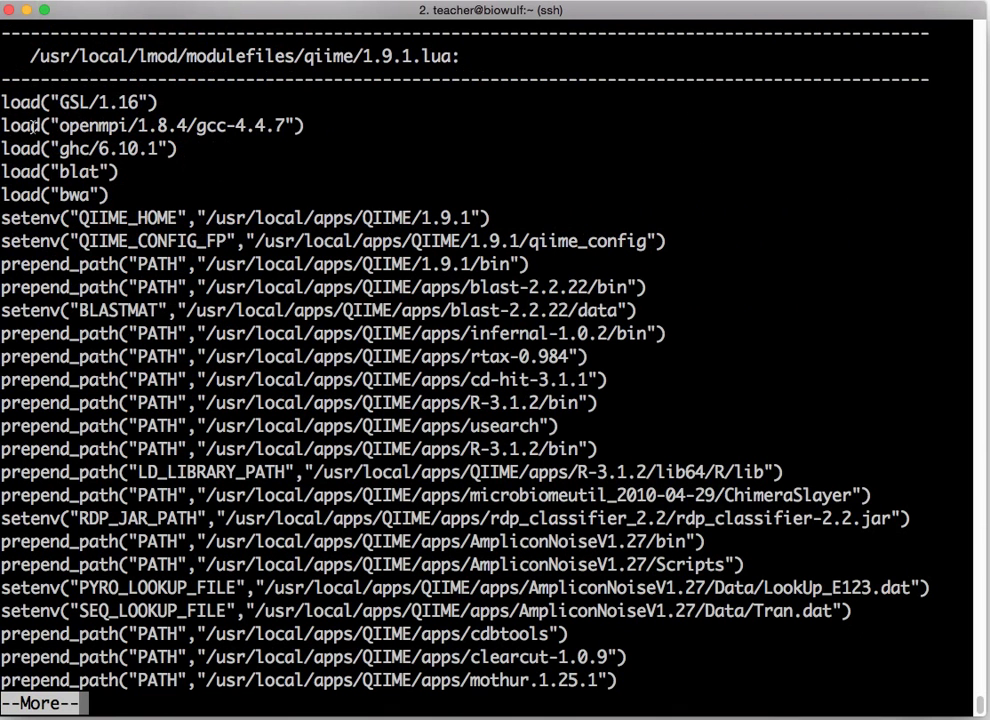
mouse_move(112, 196)
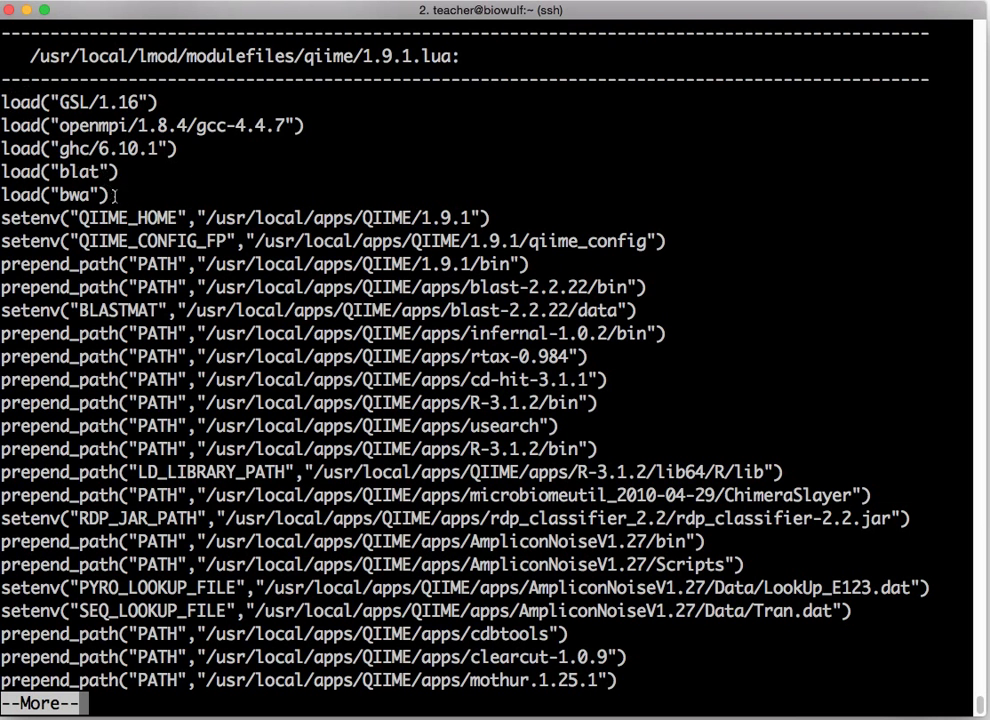
mouse_move(8, 240)
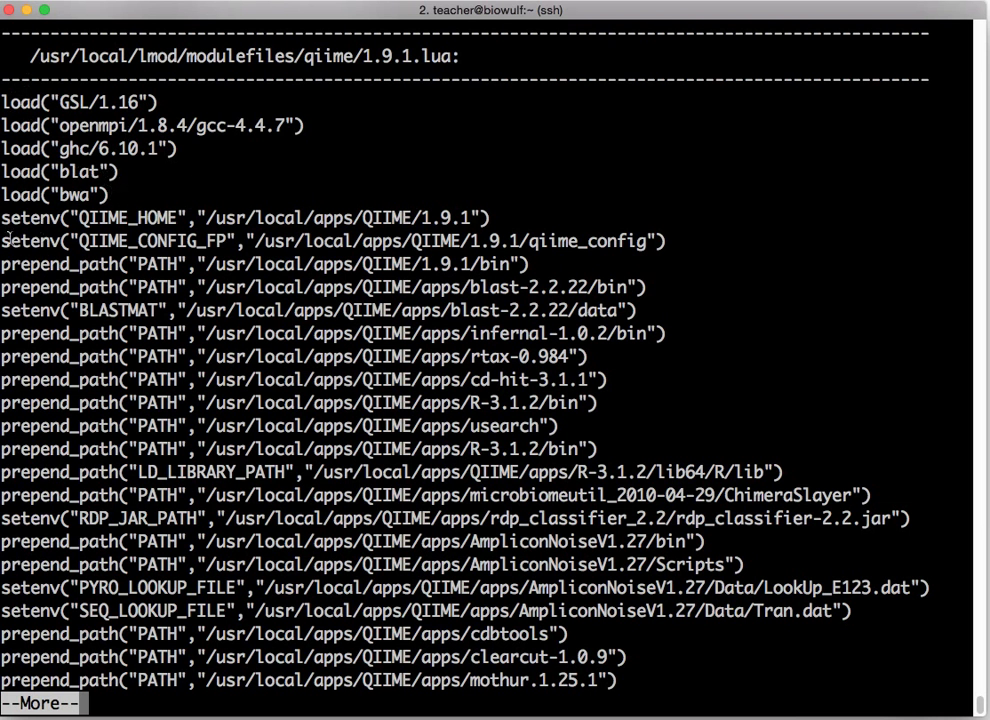
mouse_move(84, 582)
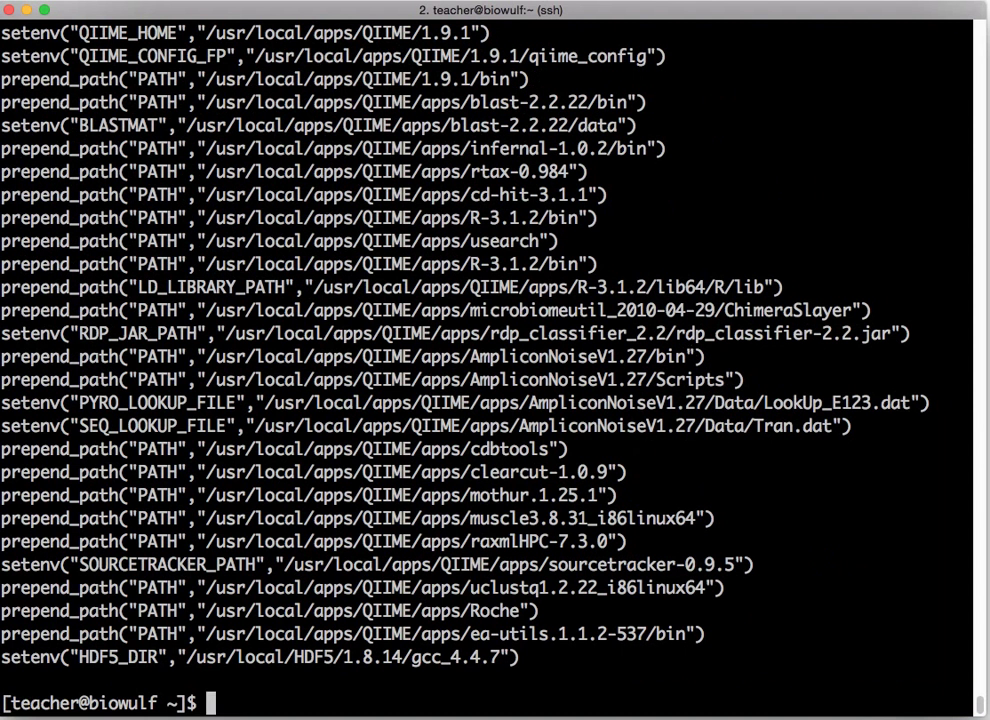
Display the samtools 1.3 and samtools/1.2 module definitions to compare their bin and man paths, then clear the screen.
type("module display")
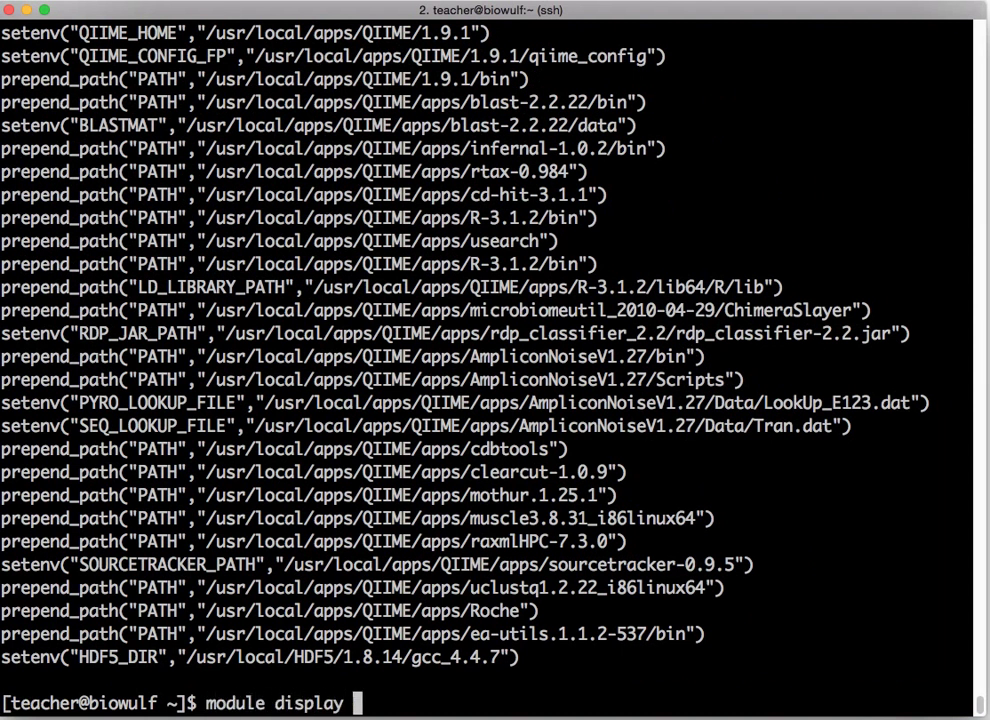
type("samtools")
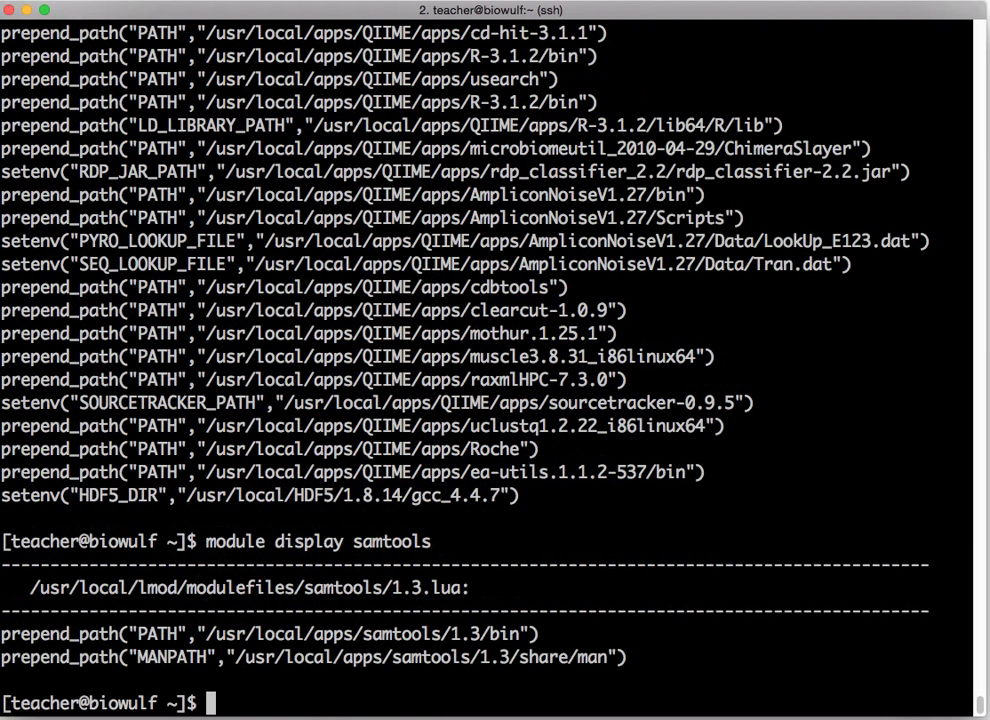
type("module l")
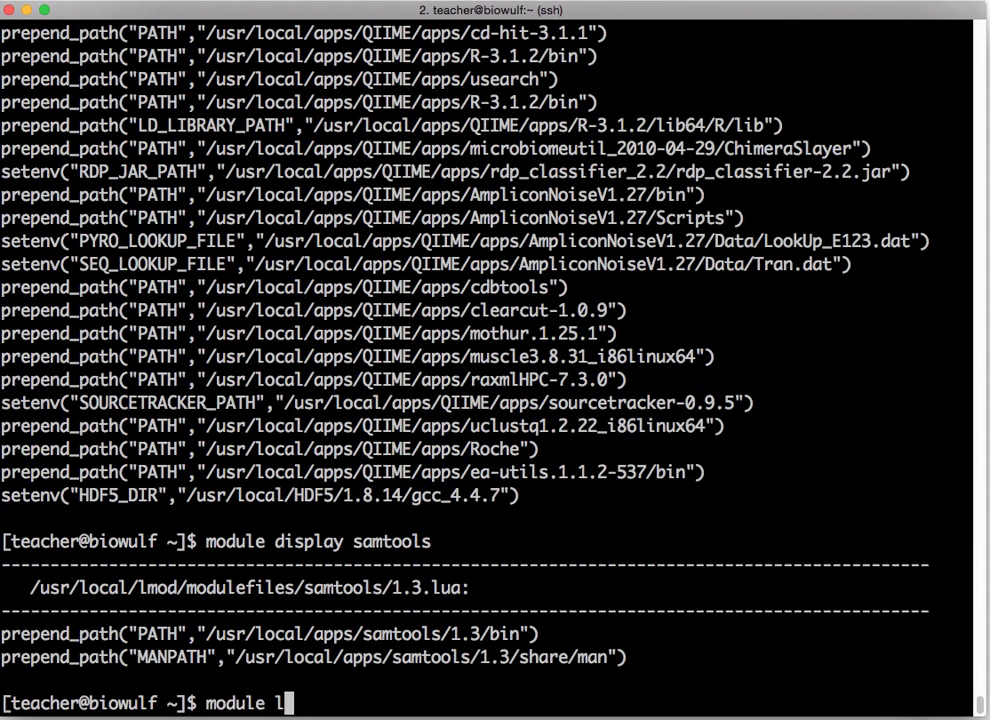
type("isplay s")
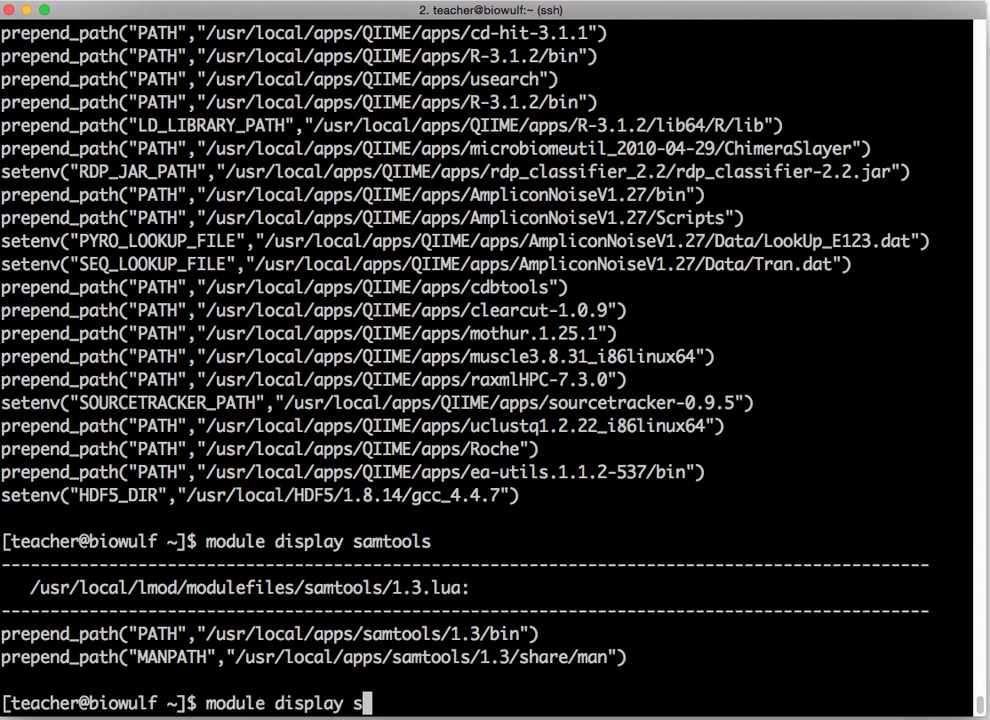
type("amtools/1.2")
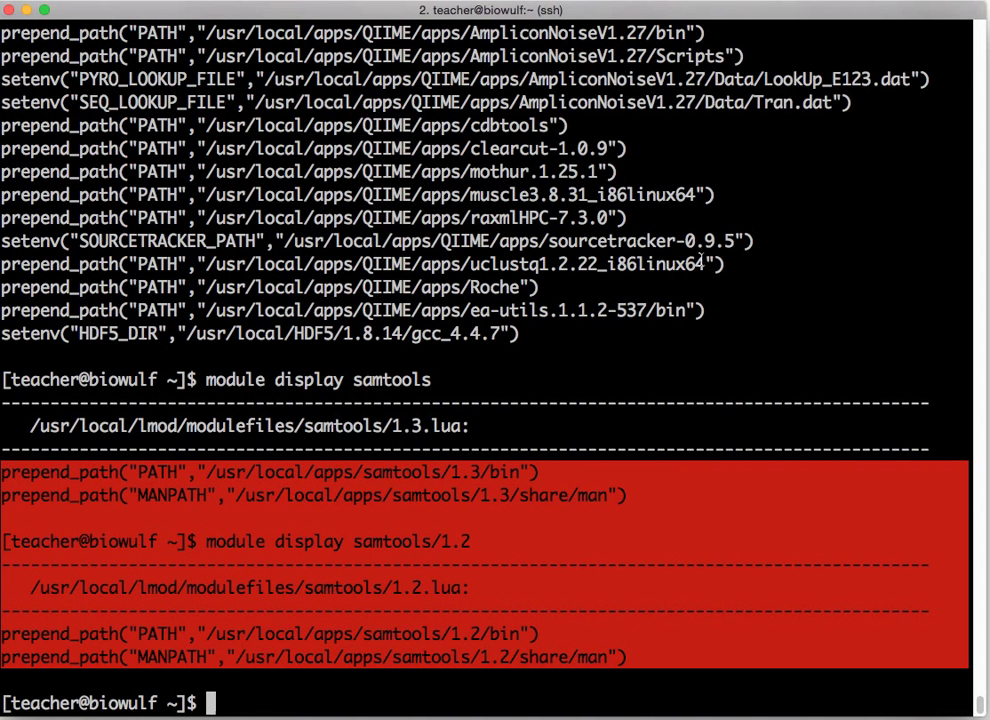
type("cler")
type("module l")
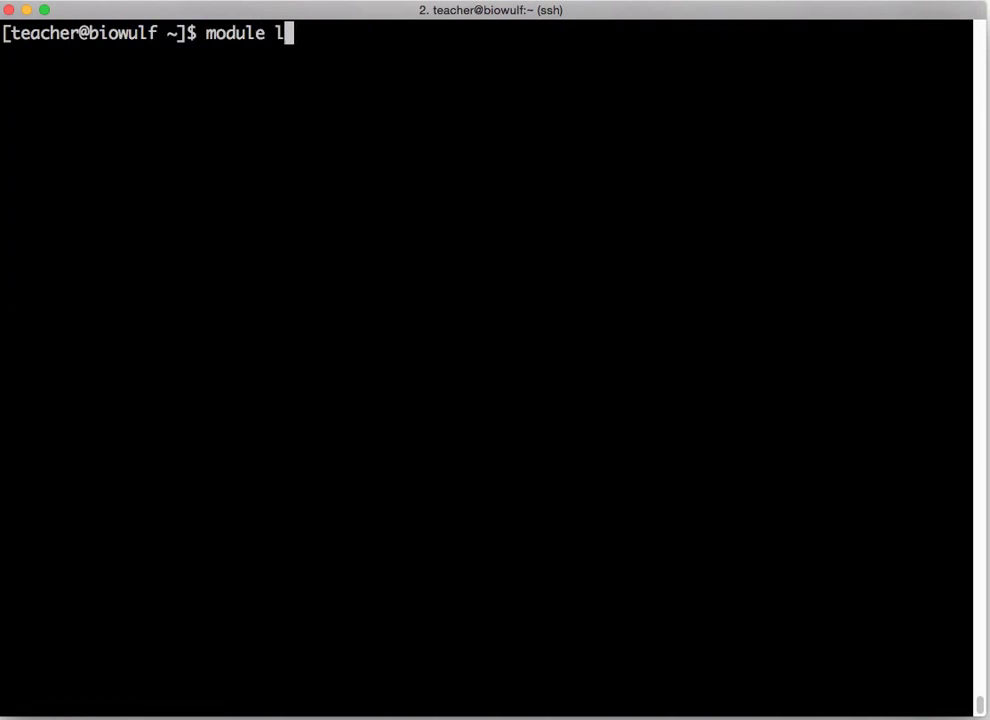
Run module list showing samtools/1.3, unload samtools, and list again to confirm no modules are loaded.
type("ist")
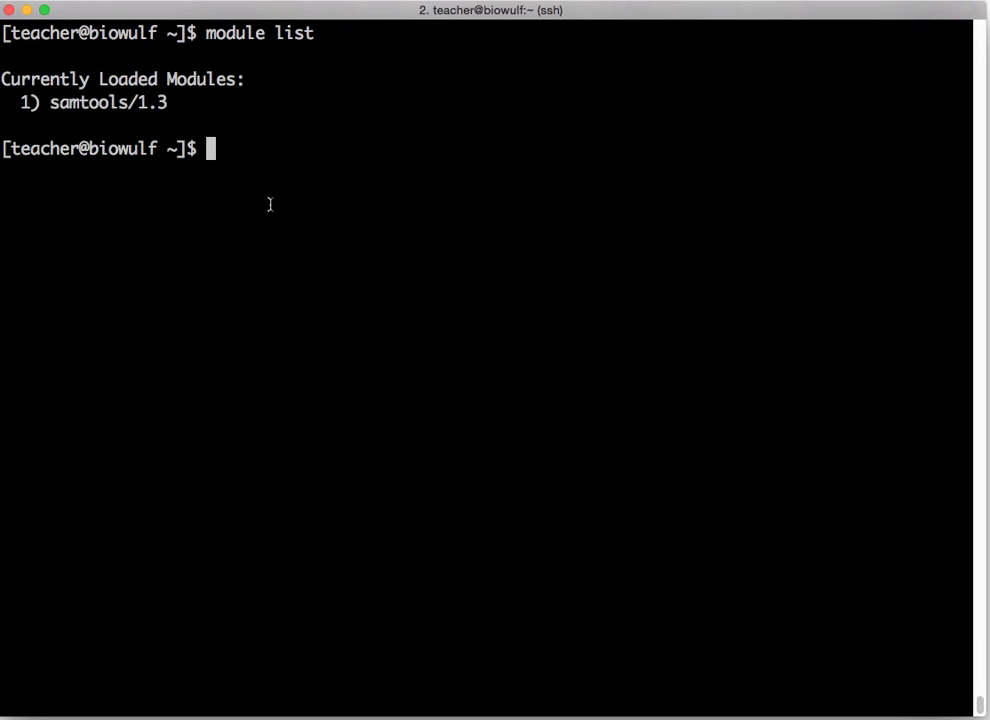
mouse_move(200, 114)
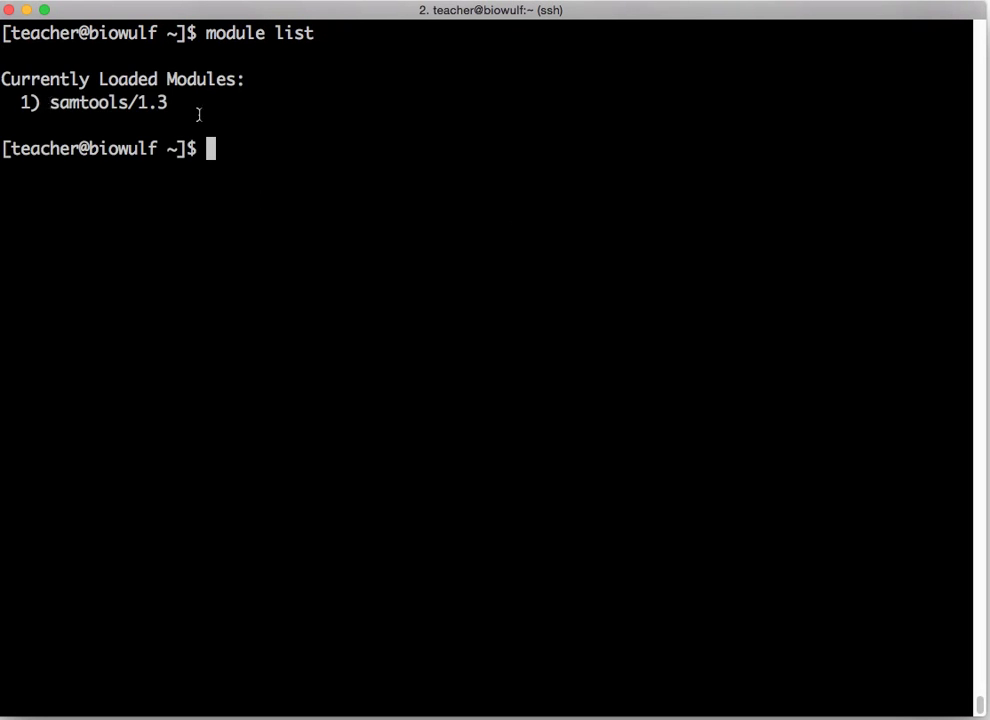
mouse_move(470, 108)
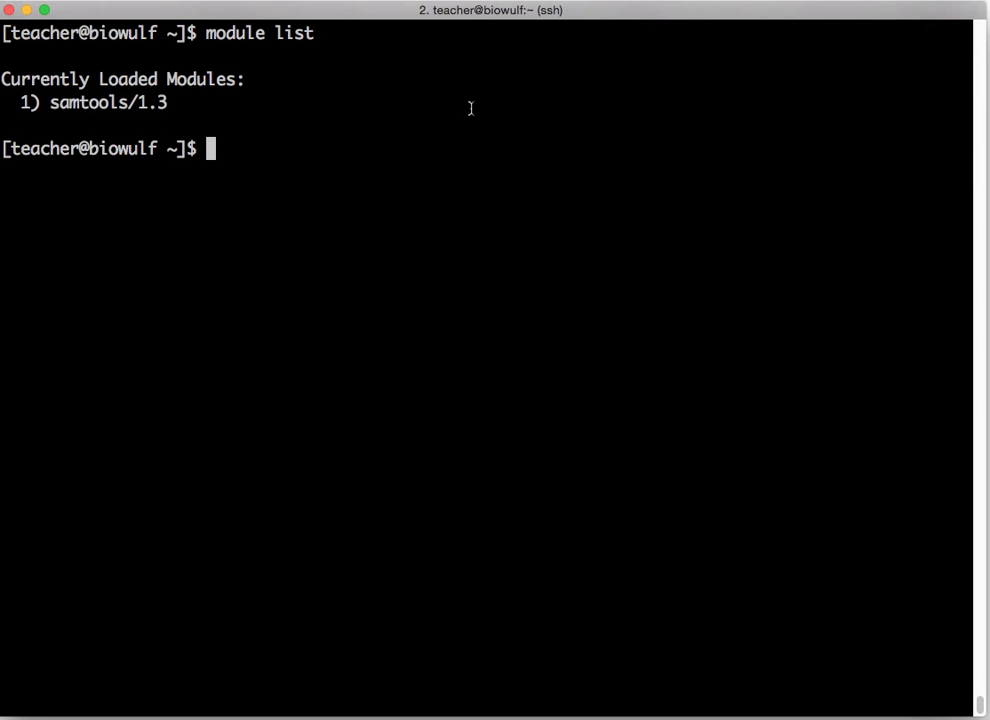
mouse_move(24, 92)
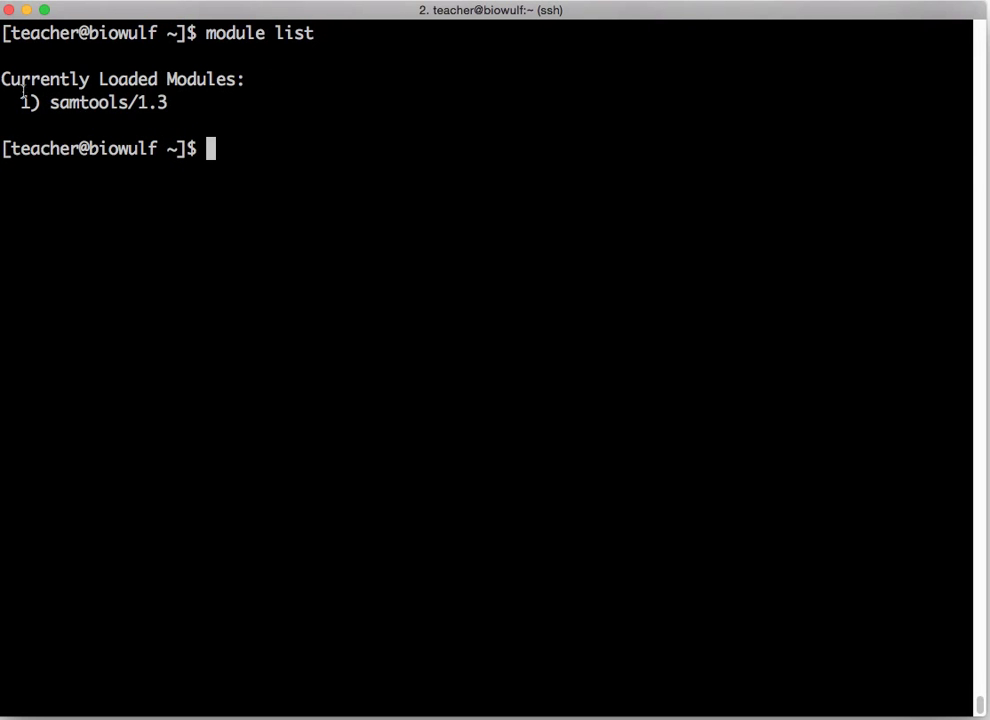
mouse_move(608, 368)
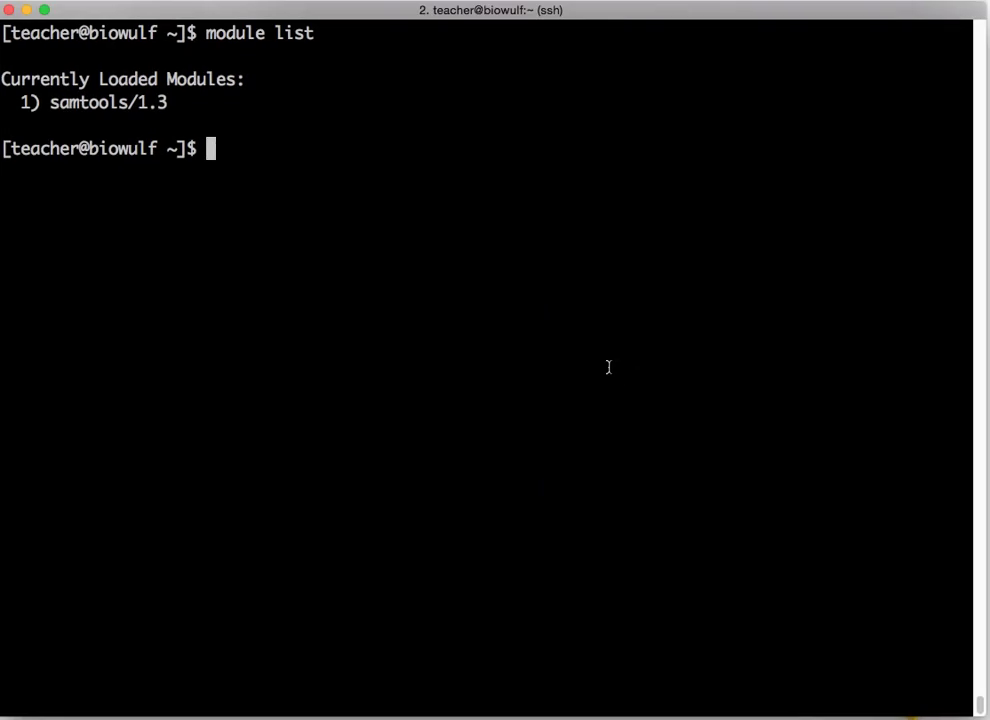
type("module unload samtools")
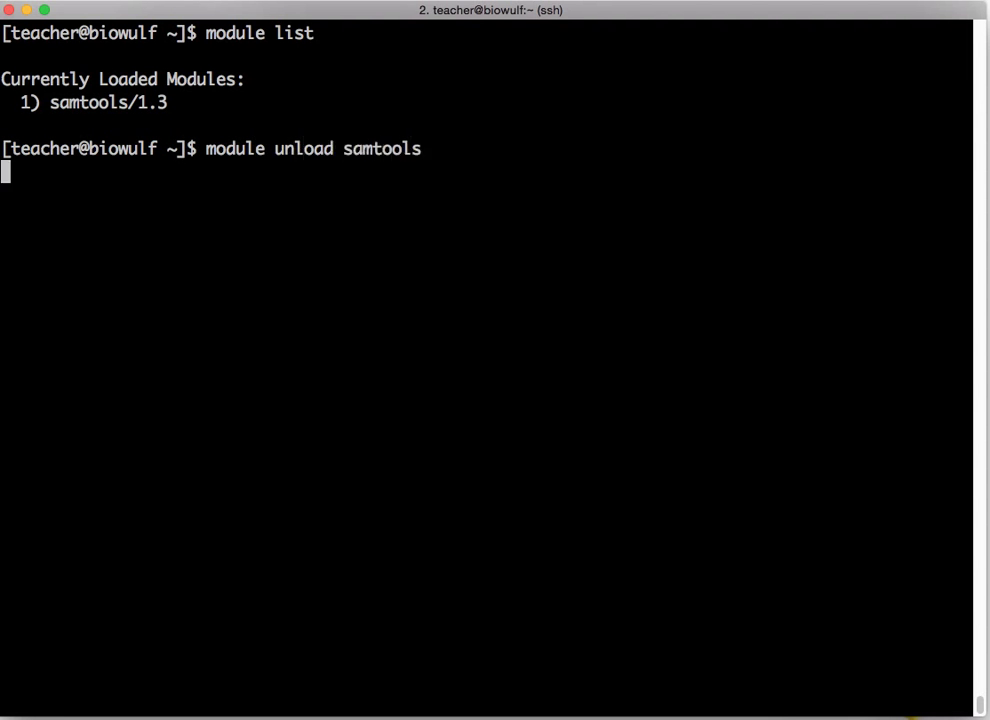
type("module l")
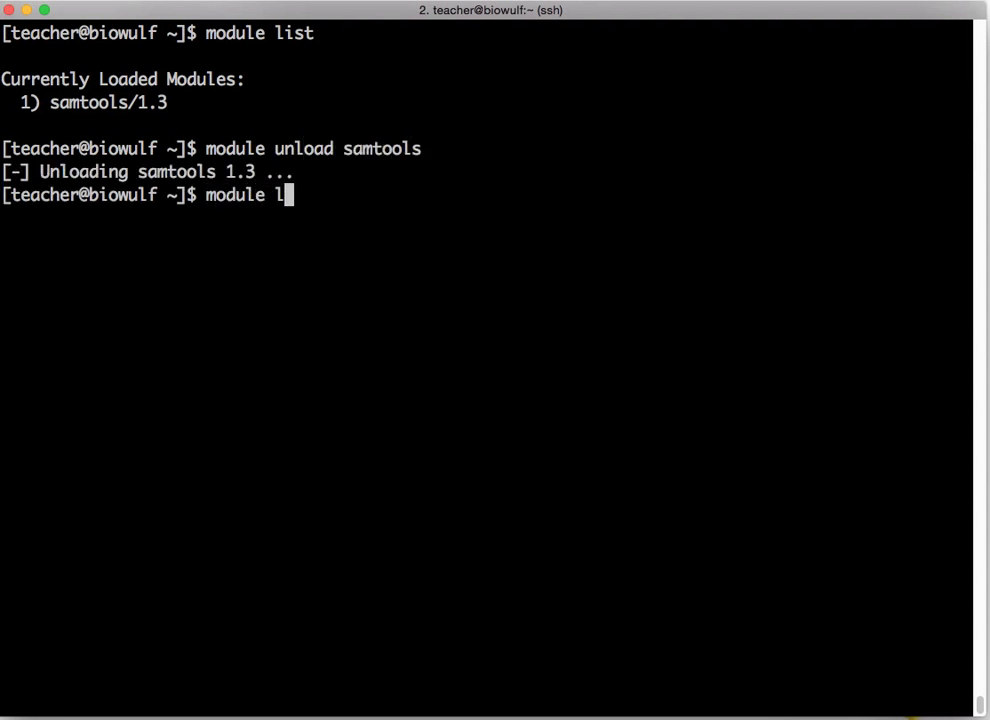
key("Return")
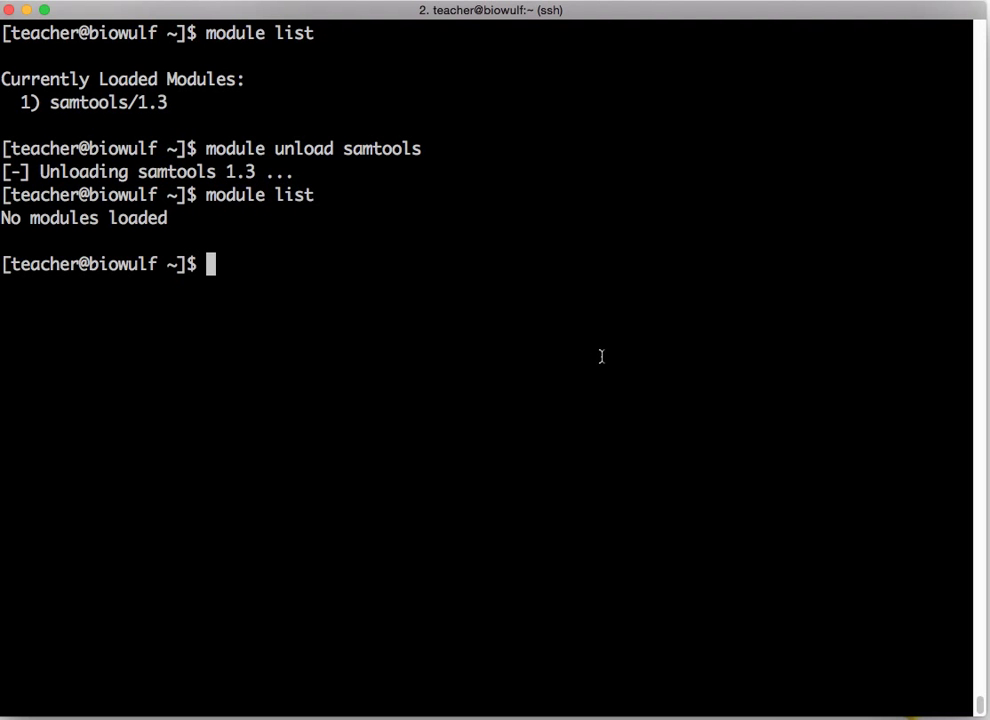
type("mo")
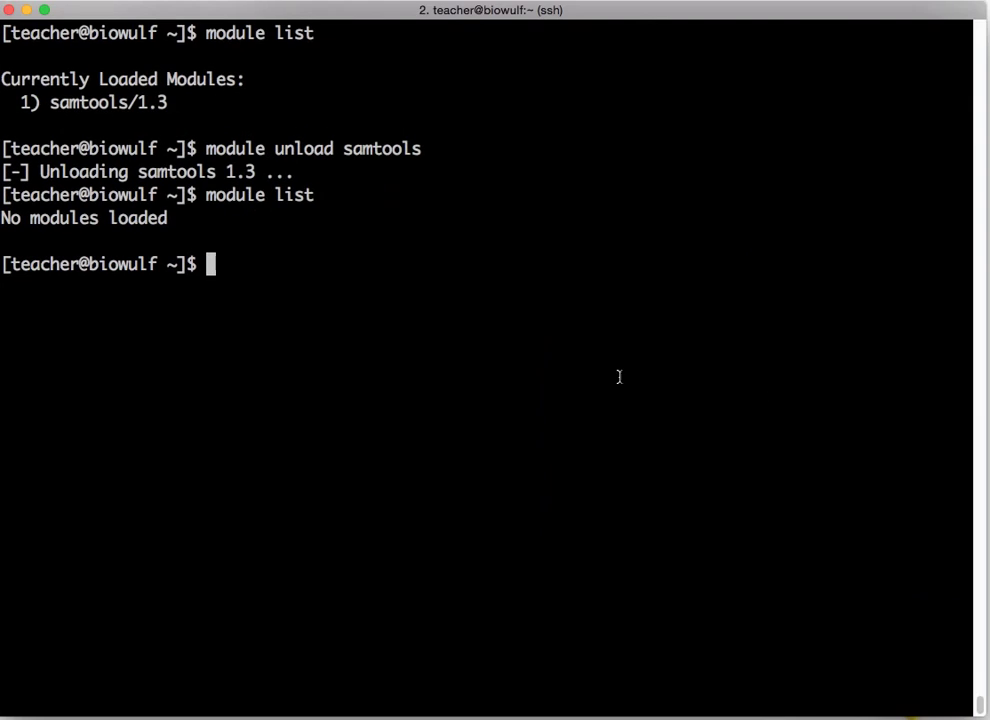
mouse_move(560, 328)
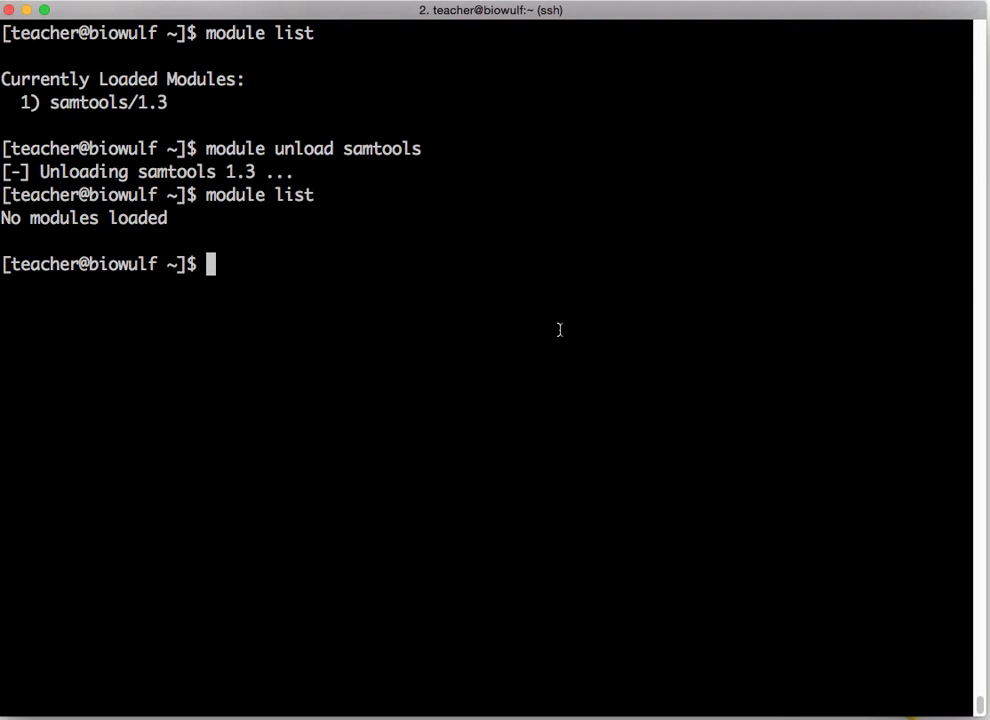
List ~/mymodules (maprseq, ngs) and cat the ngs modulefile, marking its #%Module 1.0 header line.
type("ls")
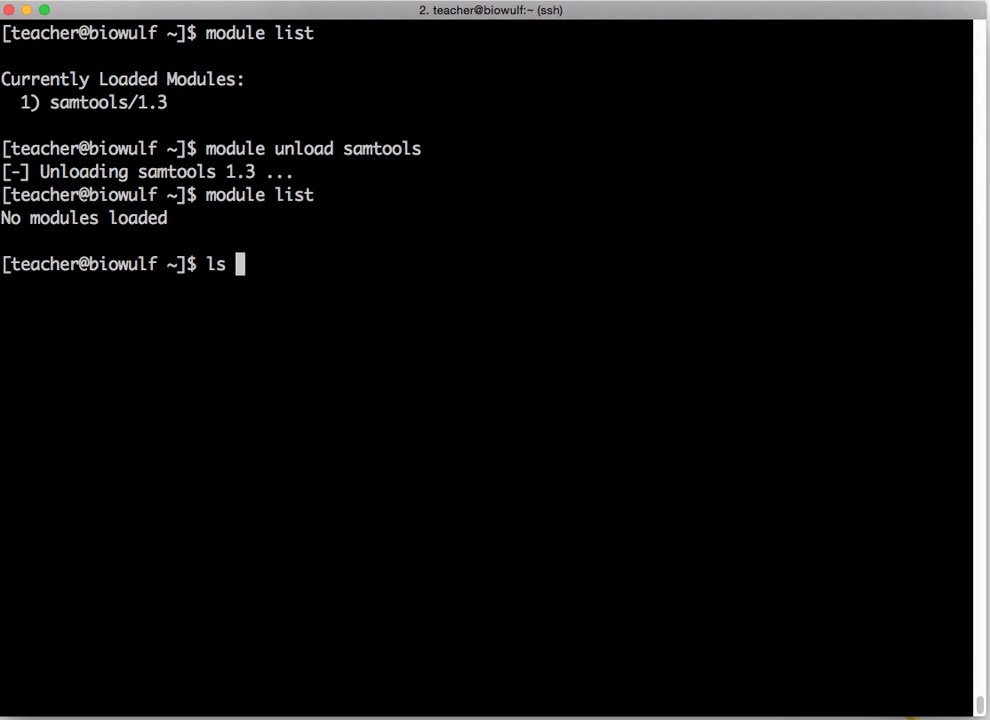
type("~/mymodules")
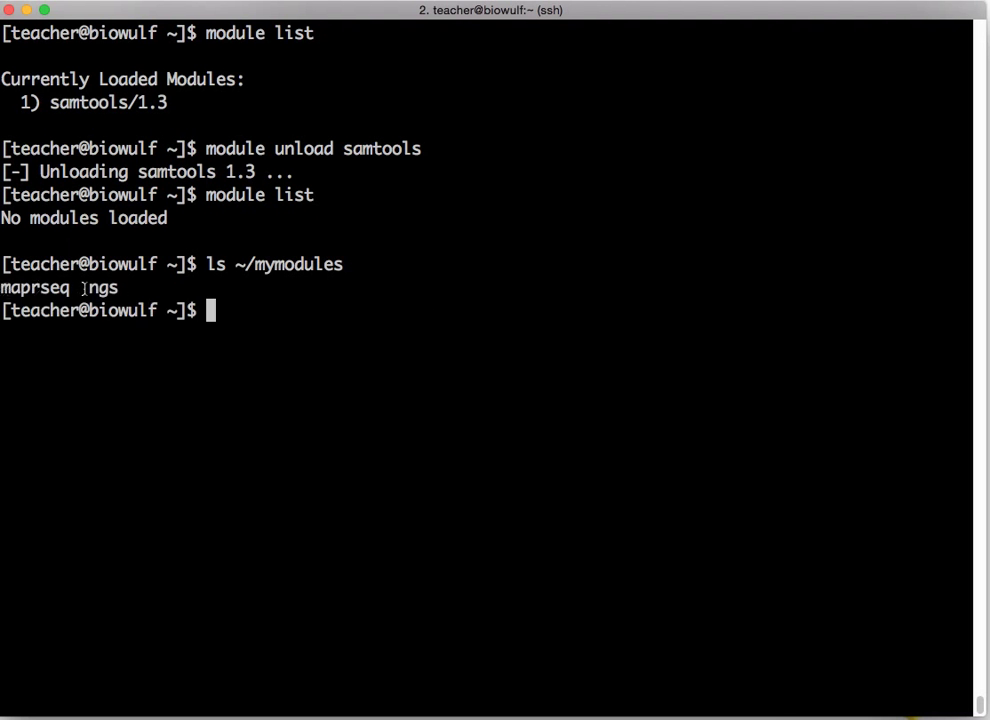
mouse_move(564, 270)
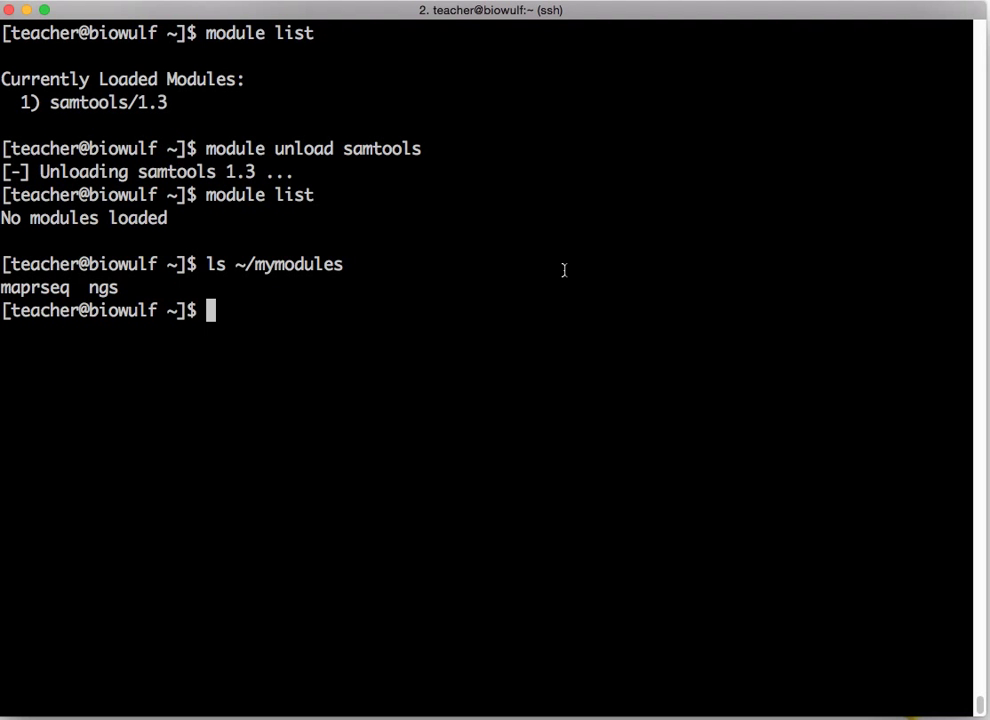
type("cat ~/mymodules/ngs")
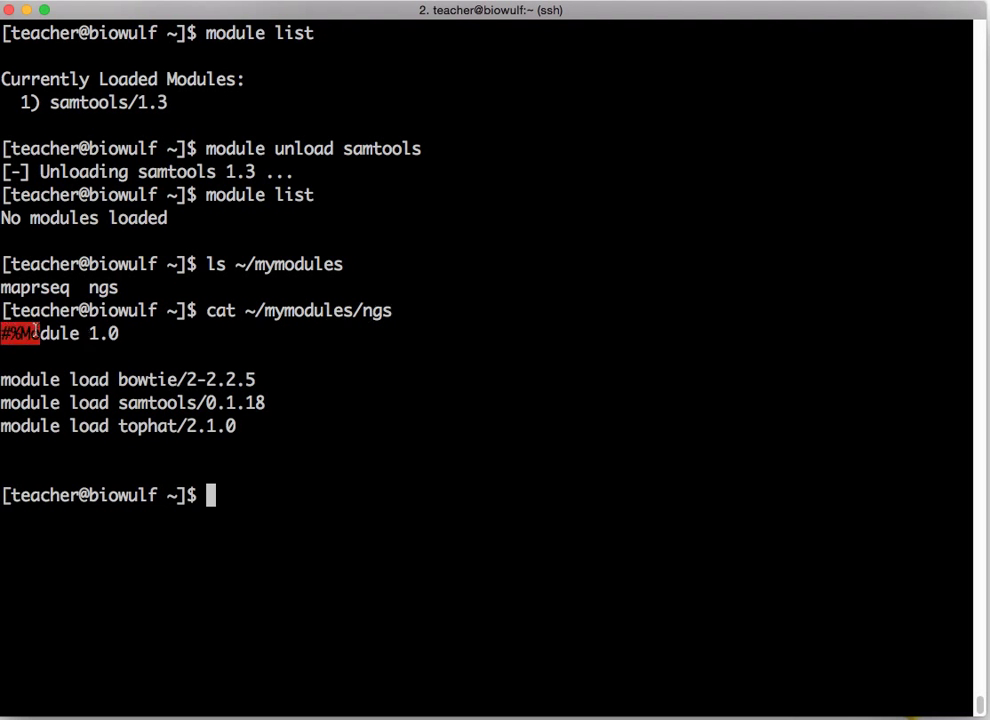
triple_click(60, 332)
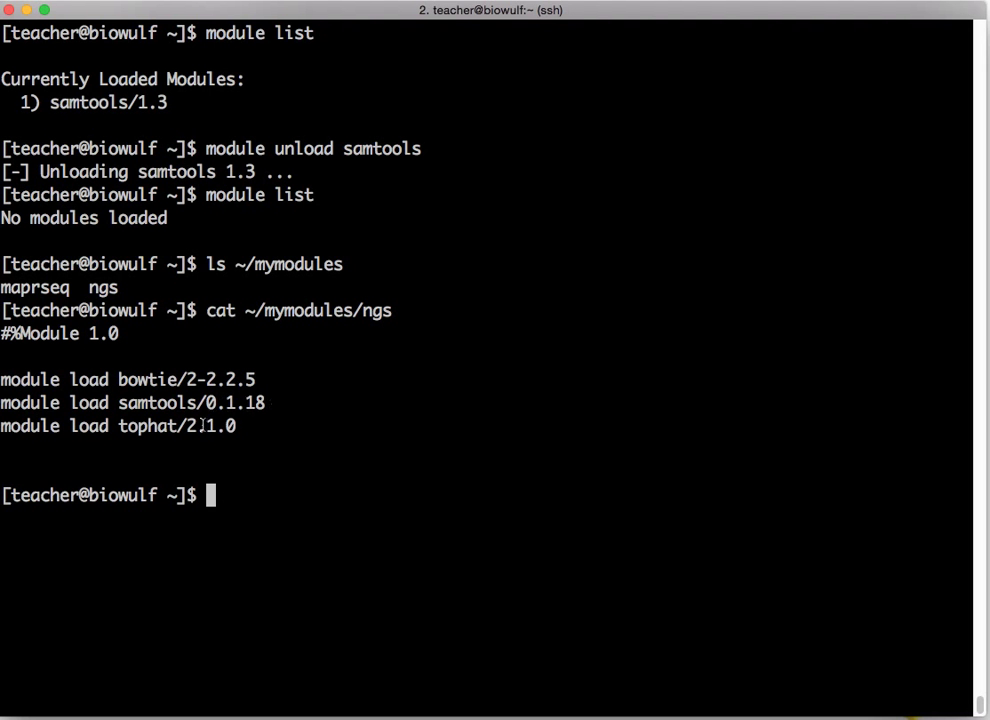
mouse_move(536, 308)
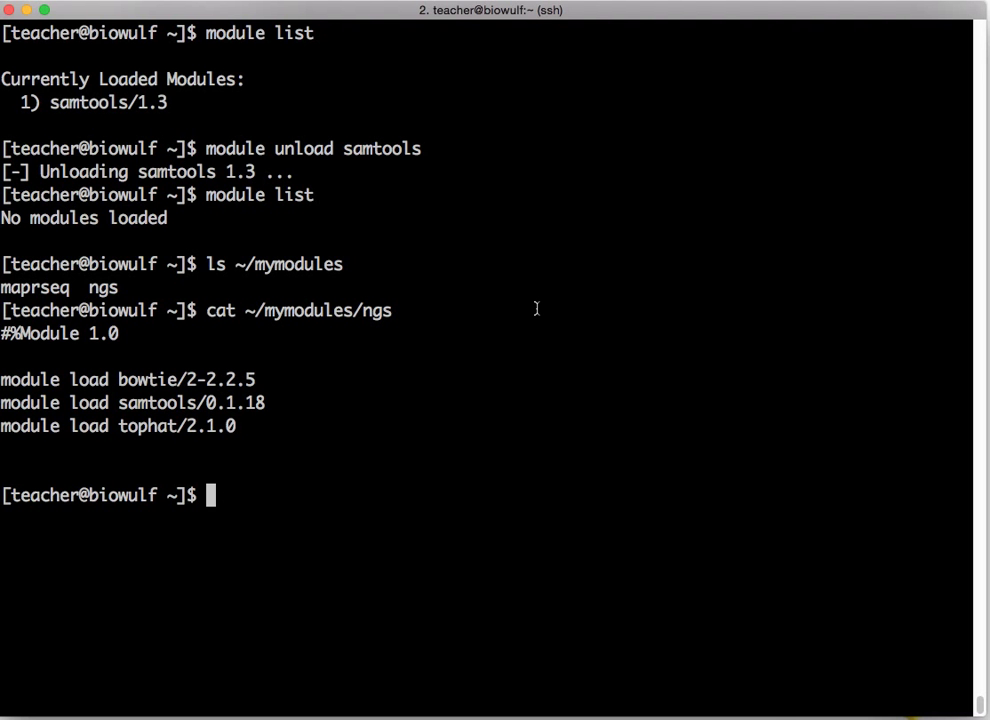
Attempt 'module load ngs', which fails with an unknown-module error.
type("modul")
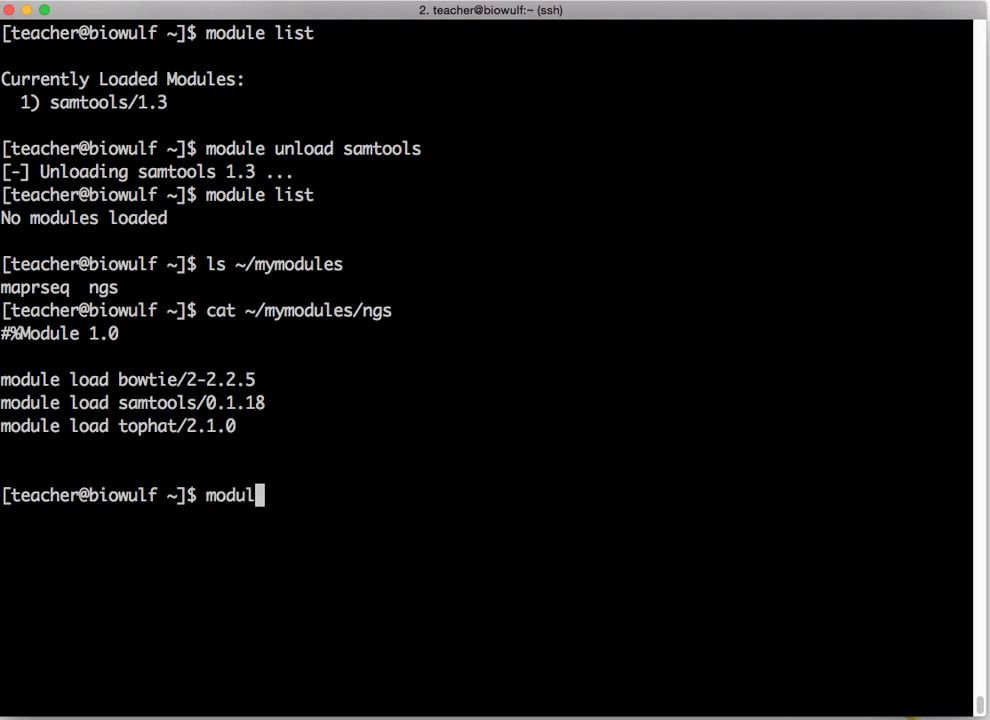
type("e load ng")
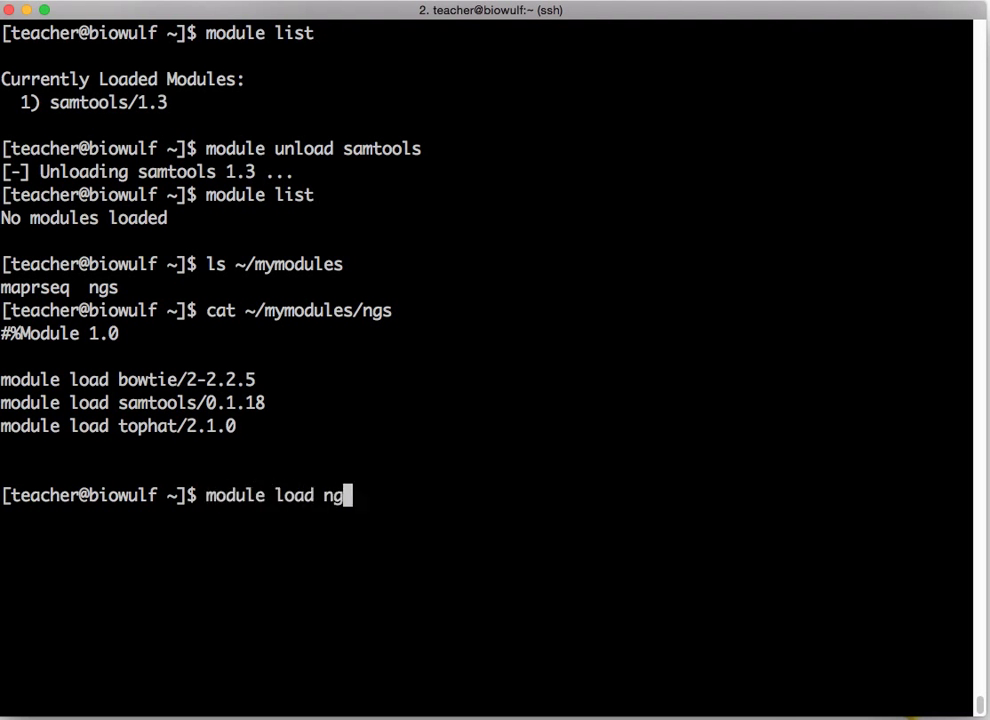
type("s")
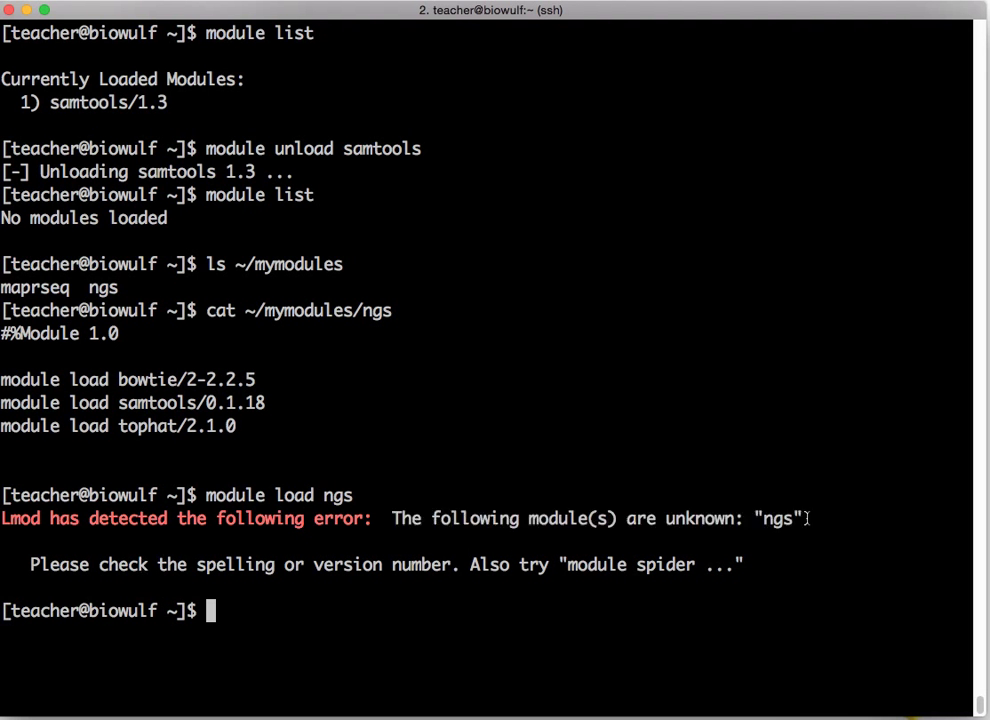
mouse_move(816, 522)
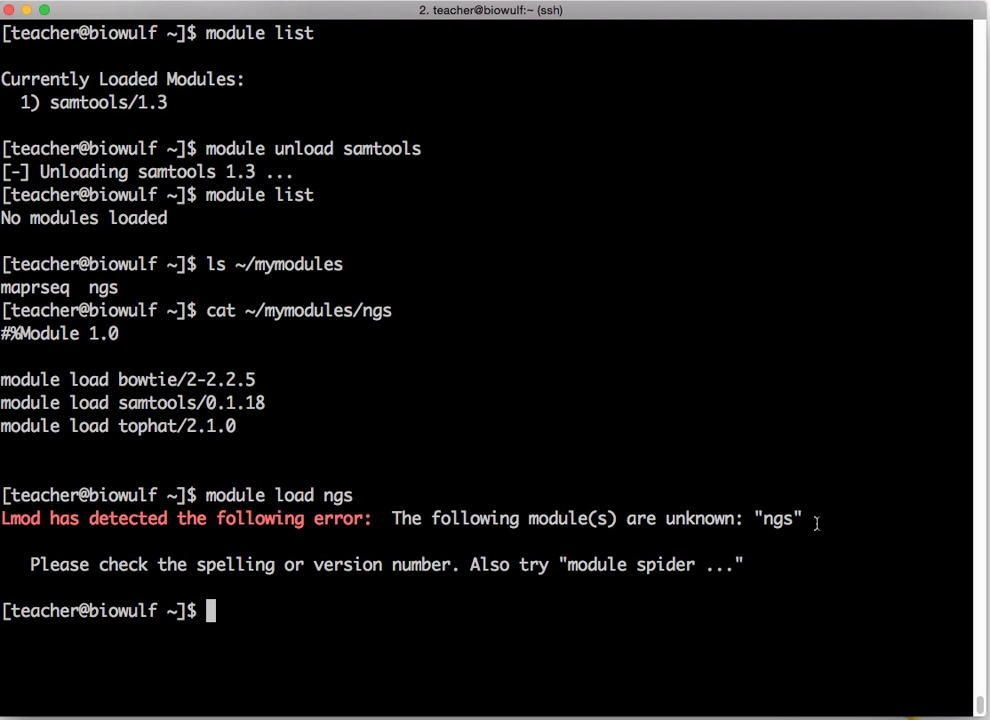
Run 'module use --append ~/mymodules' to add the personal directory to the module search path.
type("module")
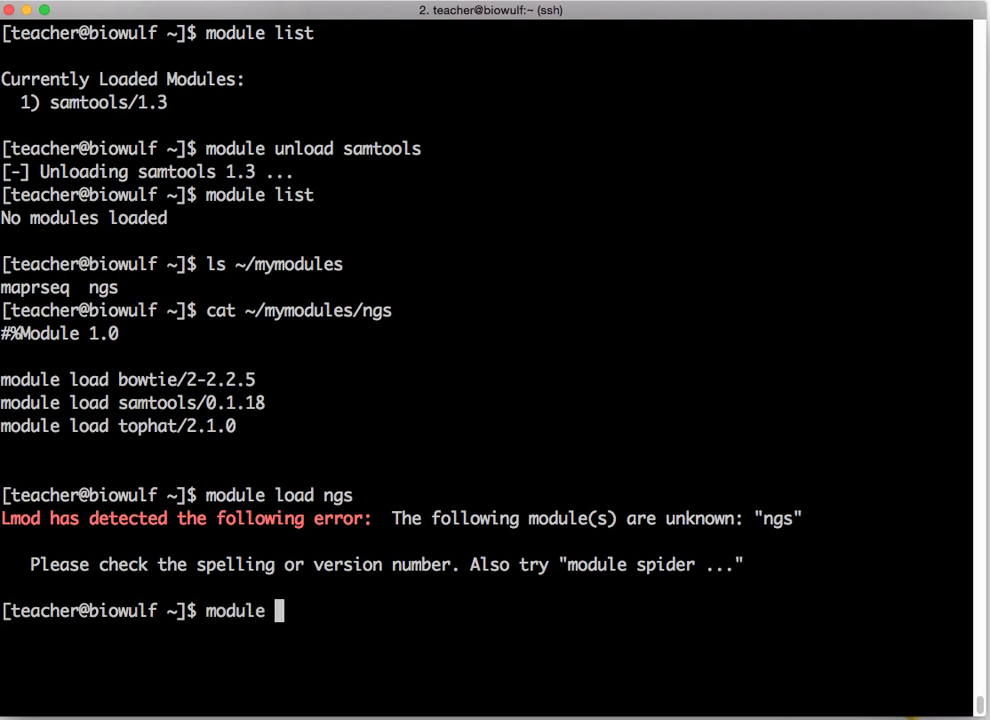
type("use --[")
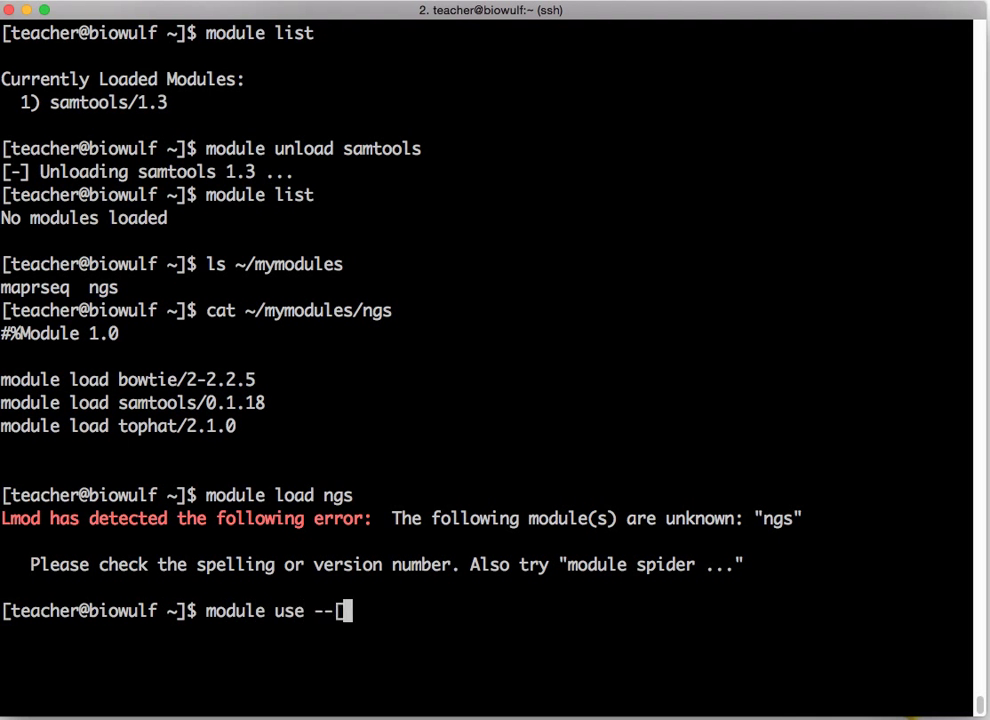
type("ap")
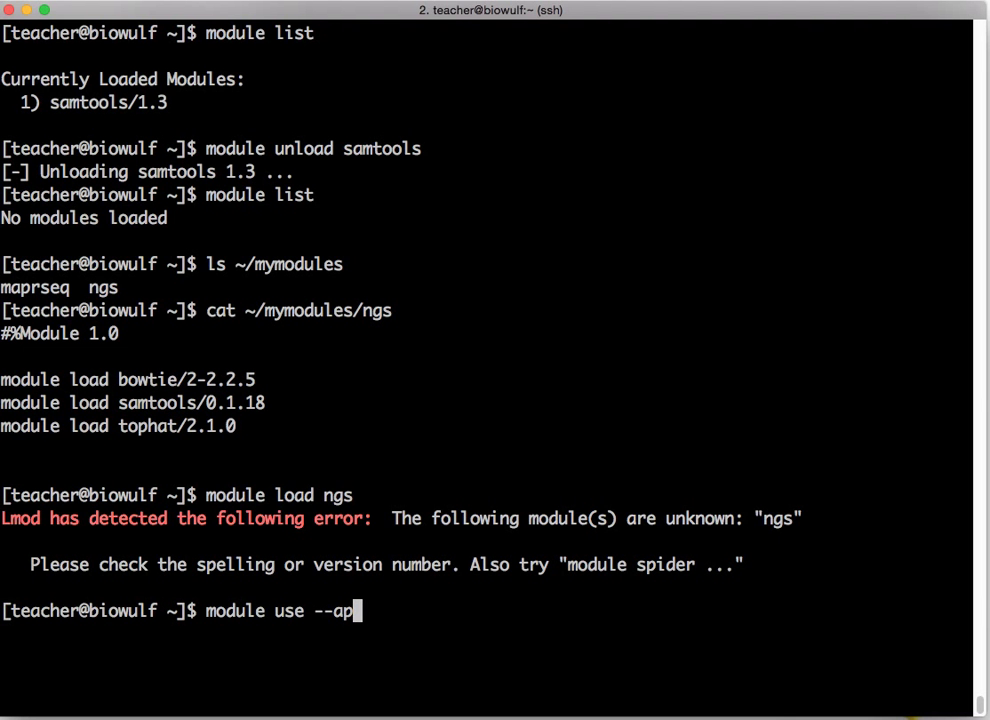
type("pend ~/m")
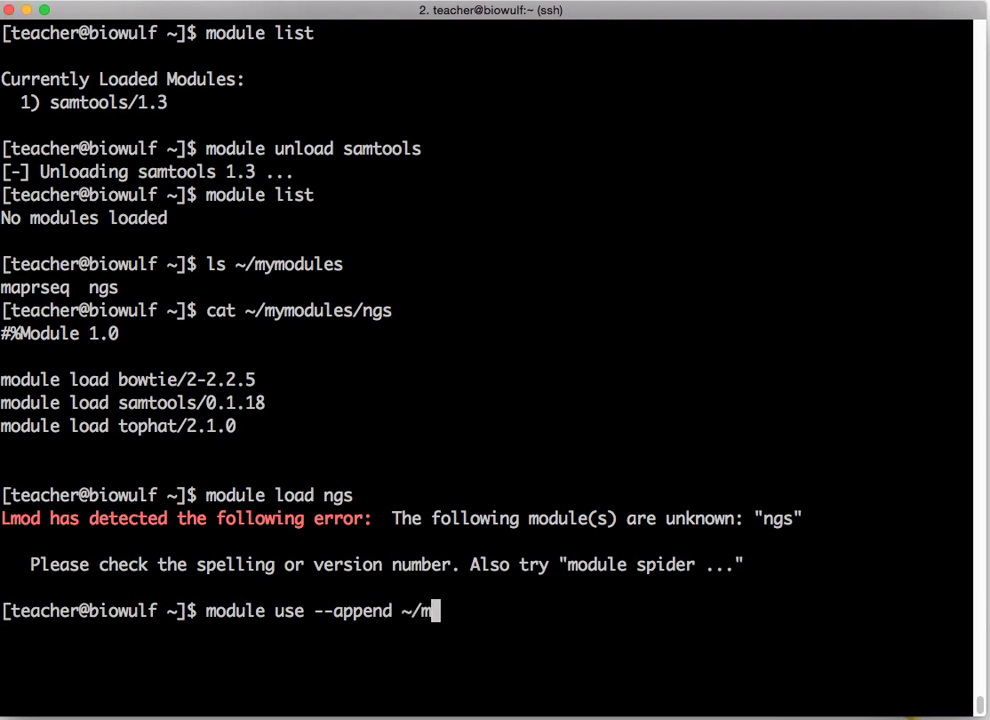
type("ymodules")
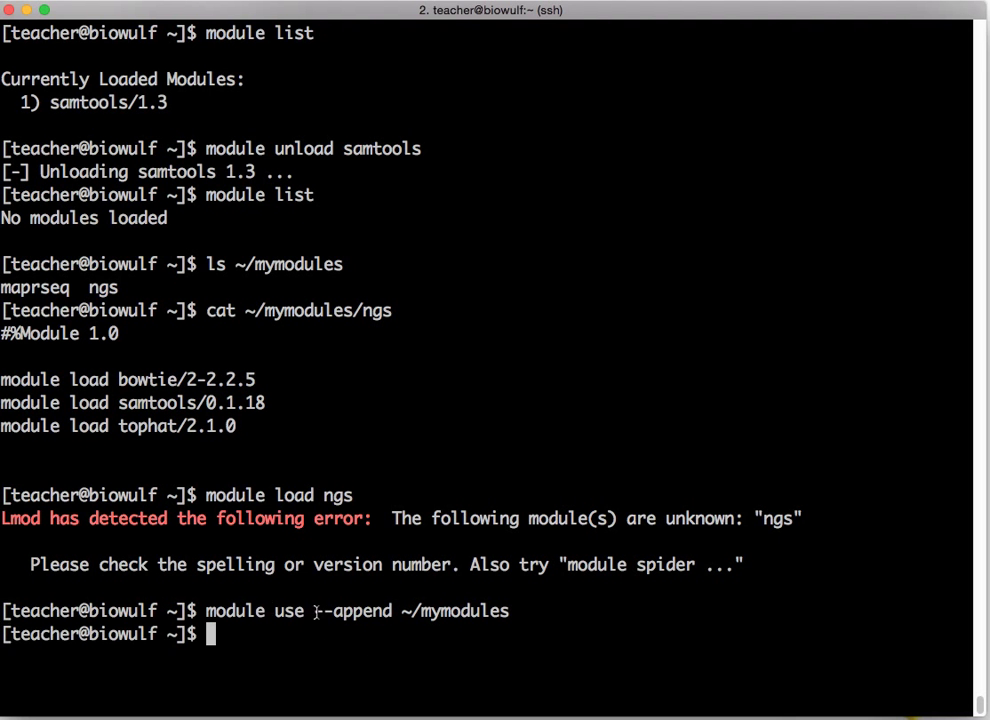
double_click(352, 612)
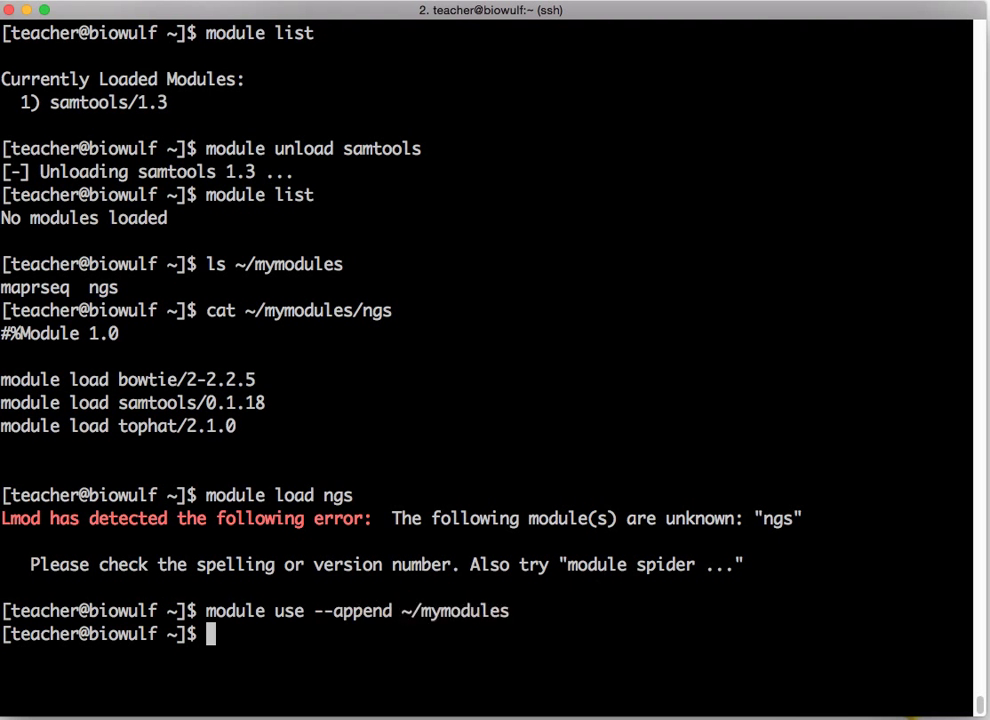
Confirm ngs is available, load it, and list the loaded bowtie, boost, samtools 1.2 and tophat modules.
type("module")
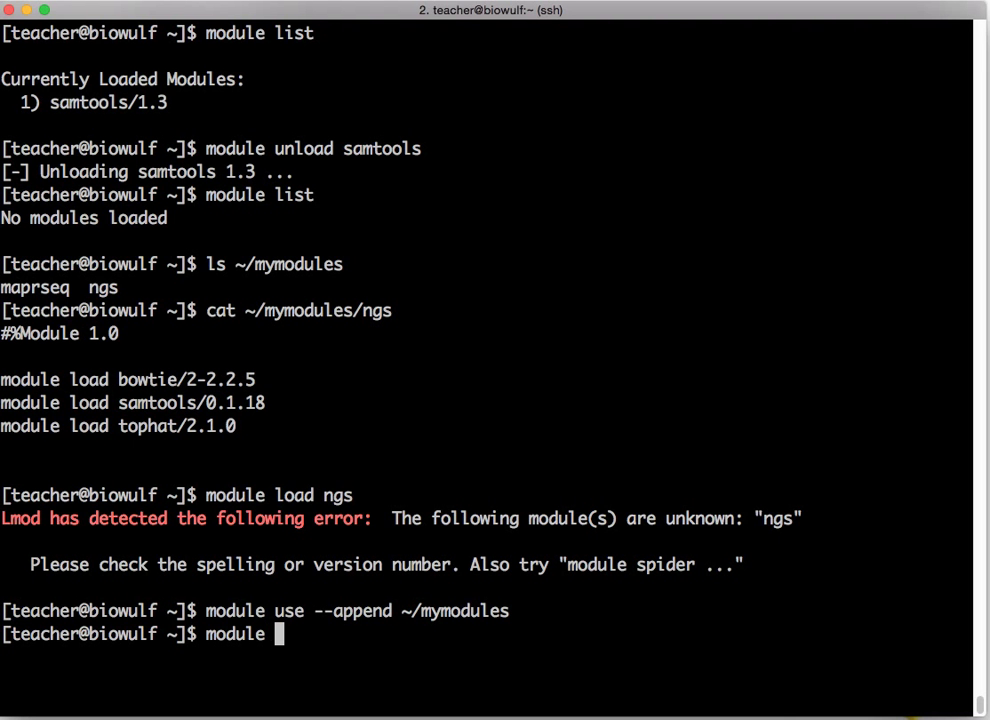
type("avail ngs")
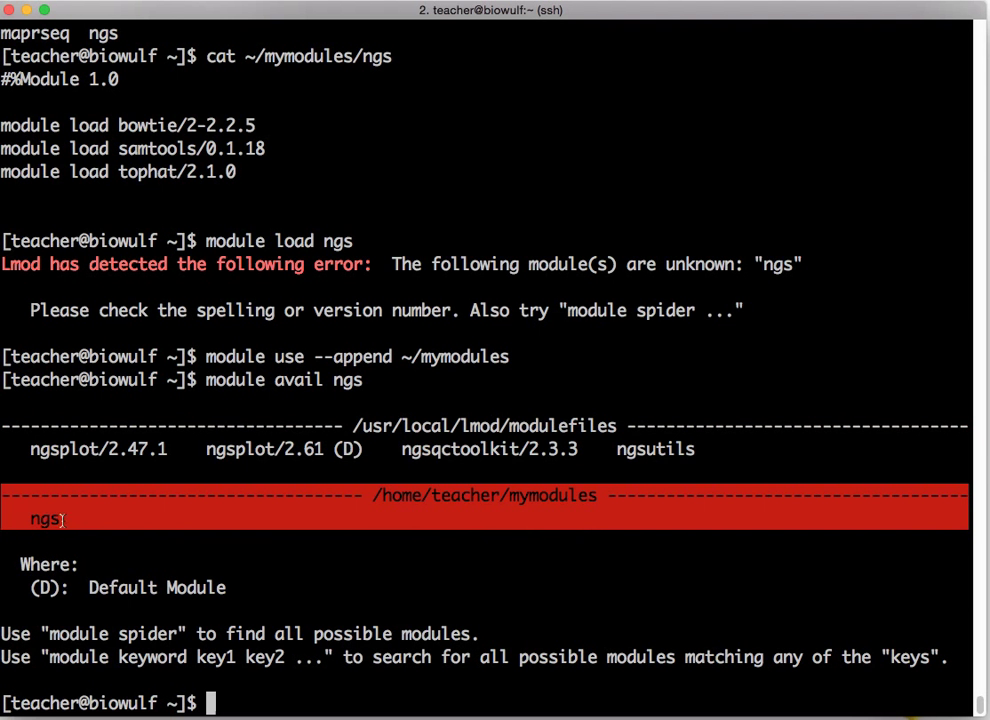
mouse_move(428, 172)
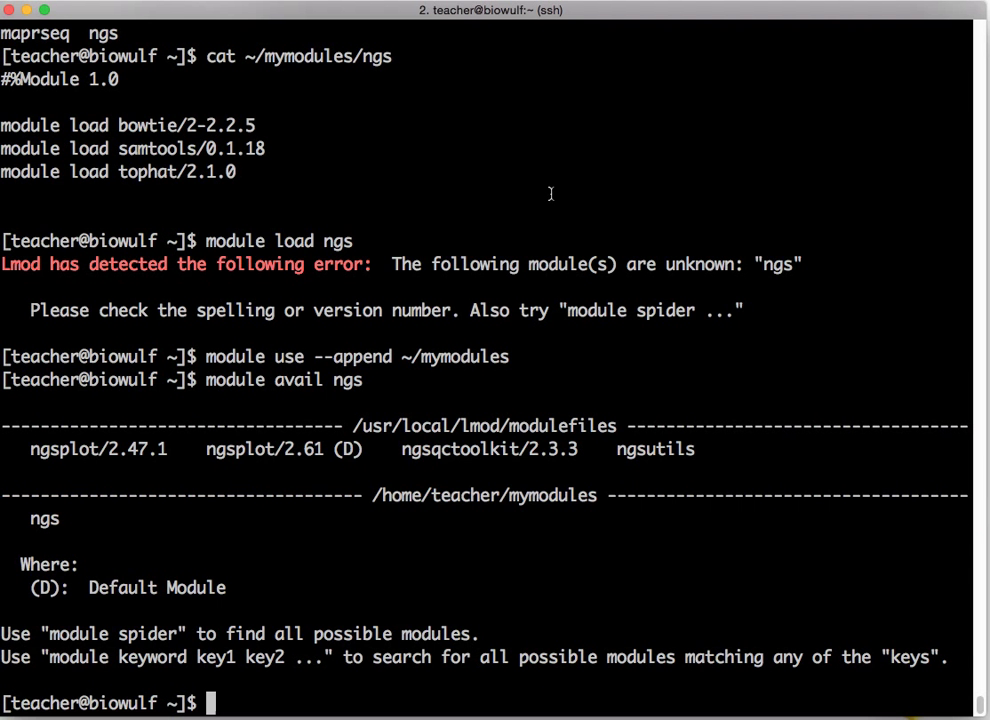
type("module load ngs")
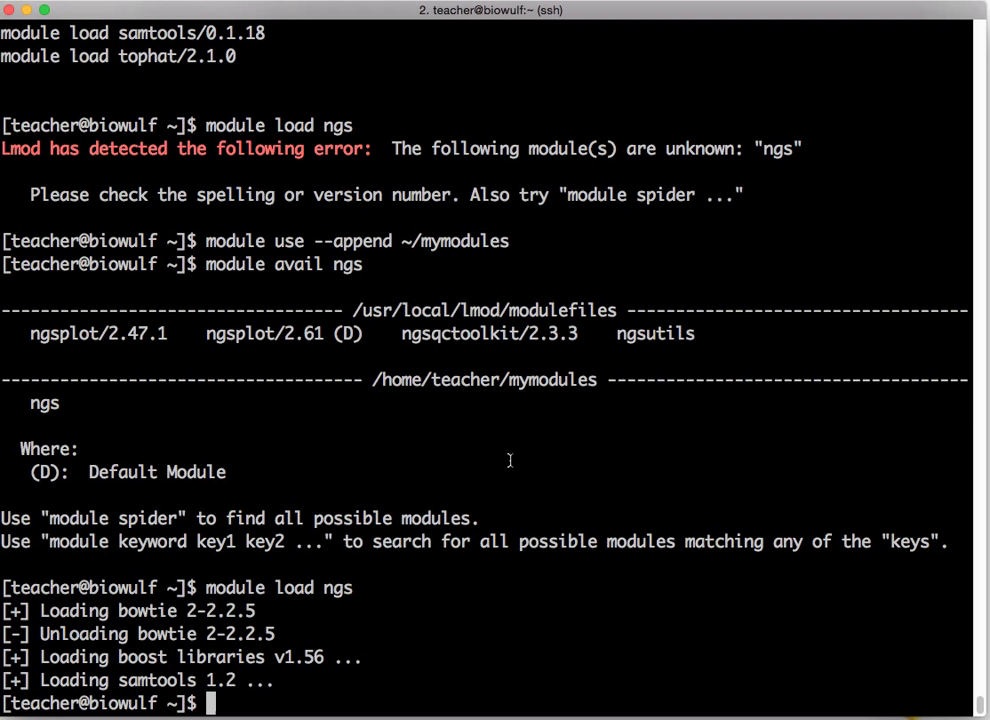
type("module l")
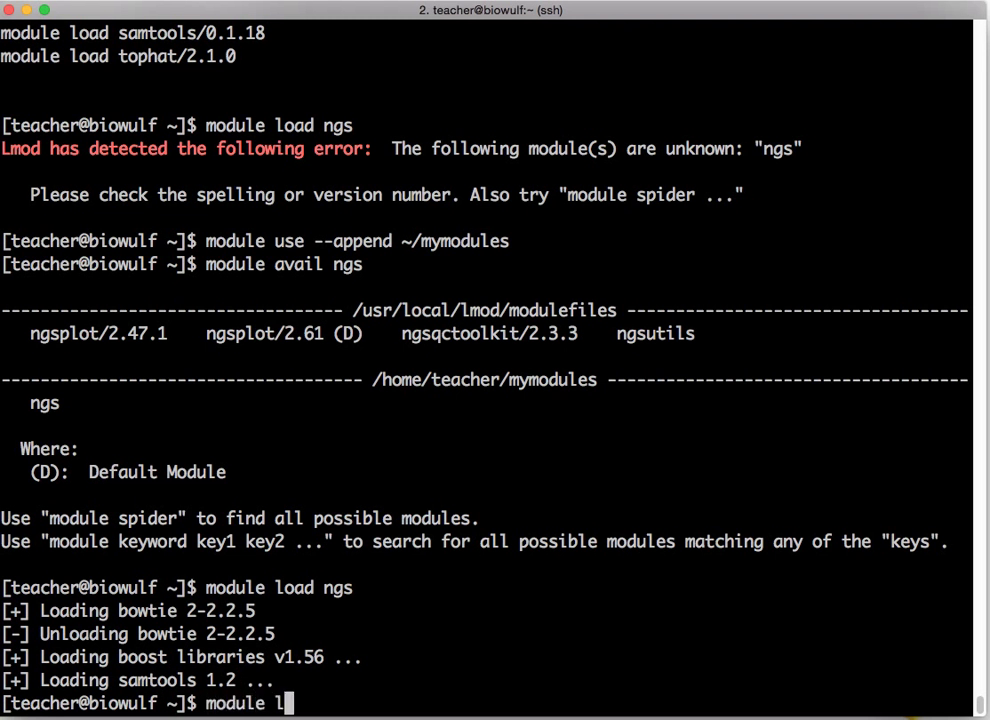
key("Return")
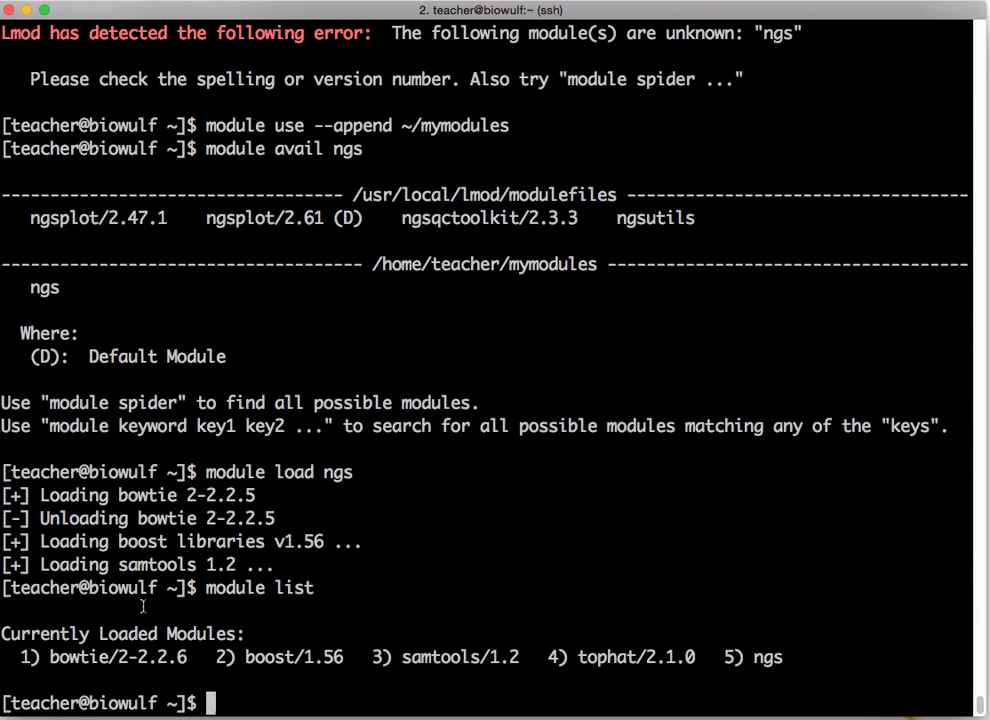
double_click(768, 656)
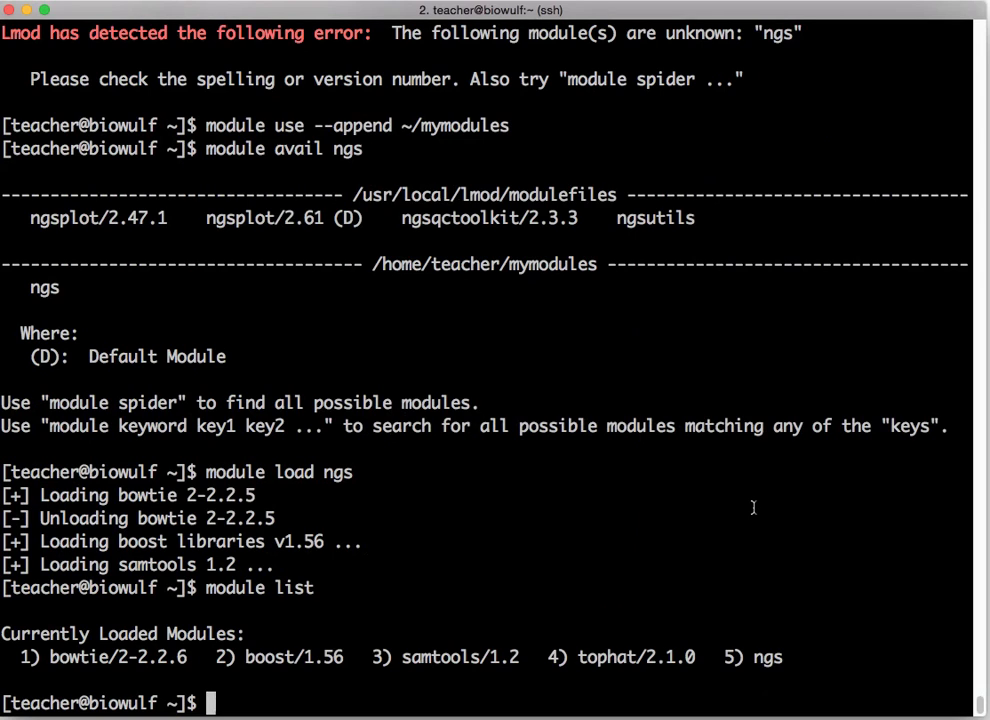
Run module -d avail and page to the end of the listing, reaching the personal maprseq and ngs modules.
type("module -d ava")
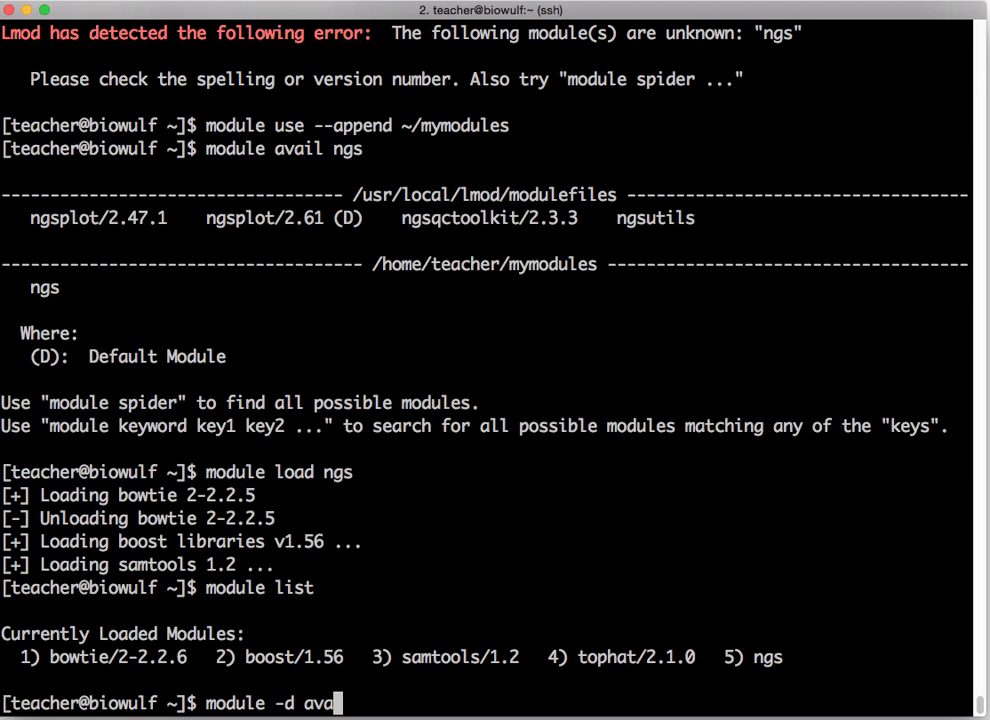
key("Return")
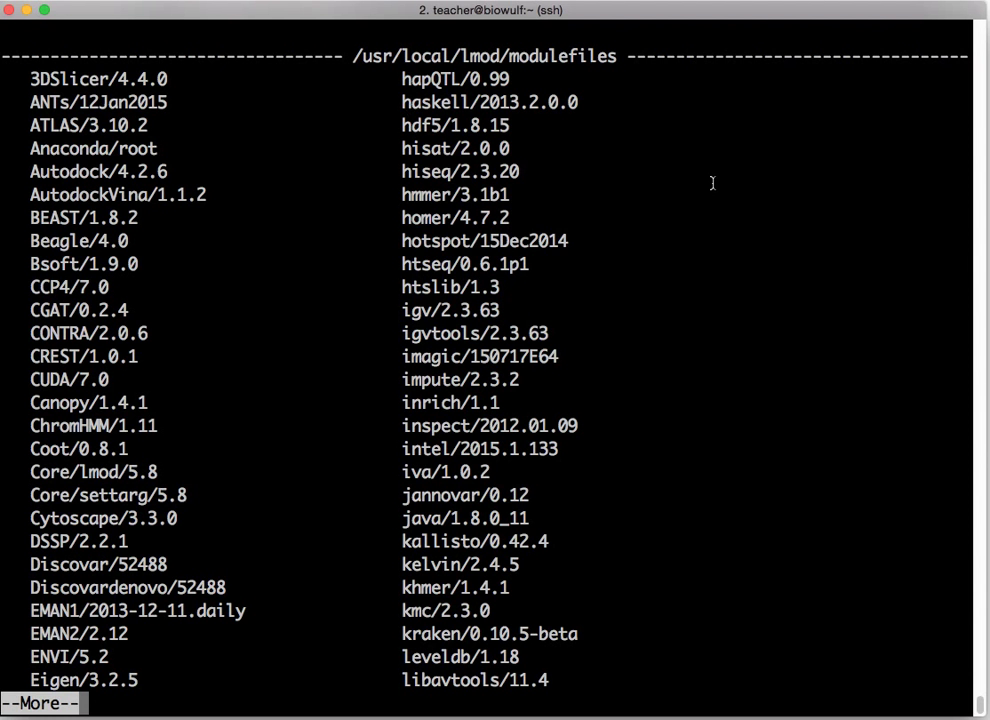
key("space")
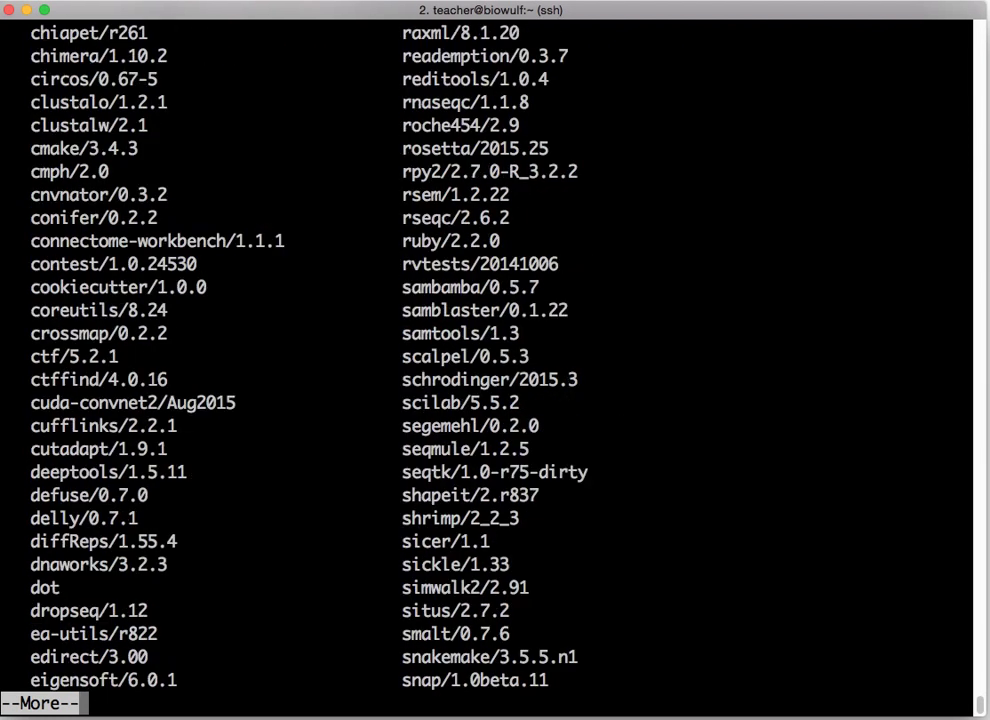
key("space")
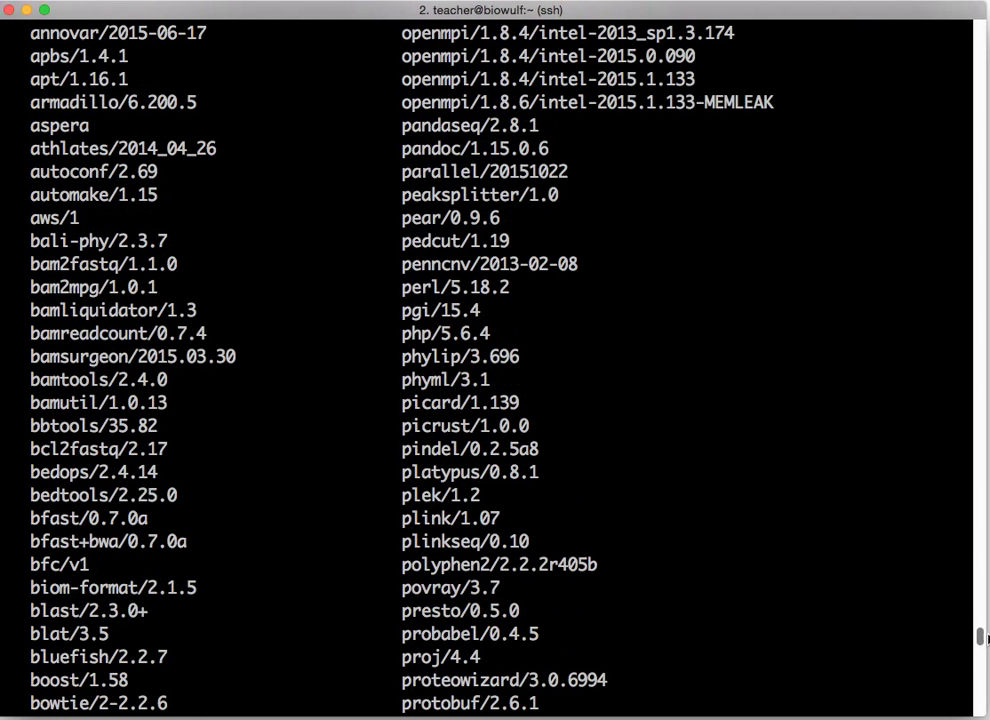
scroll("up", 3)
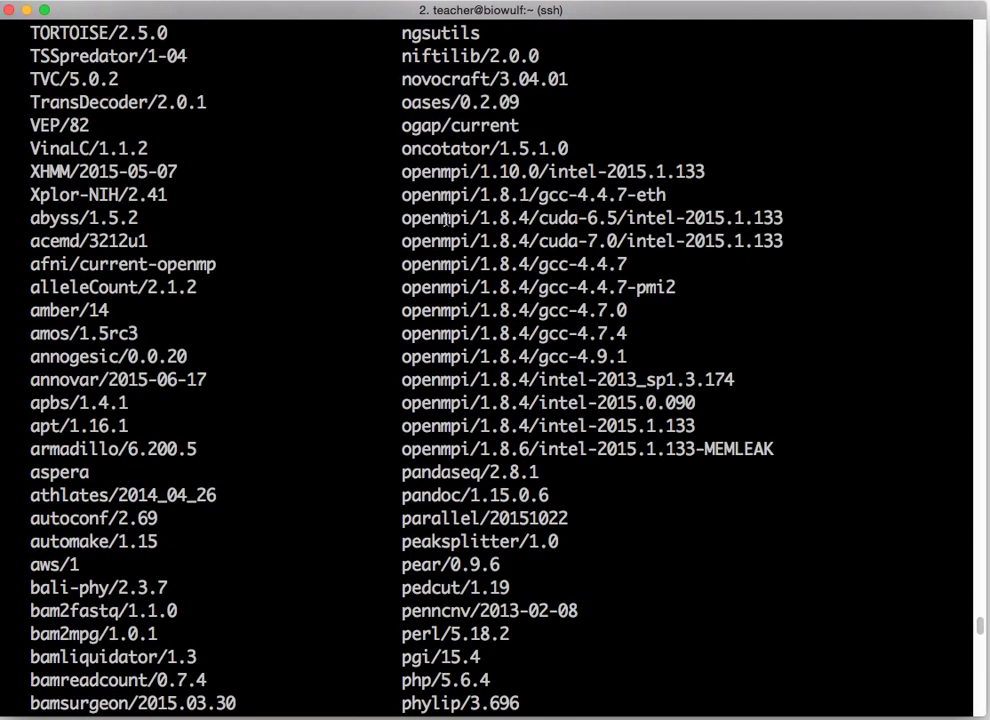
mouse_move(734, 440)
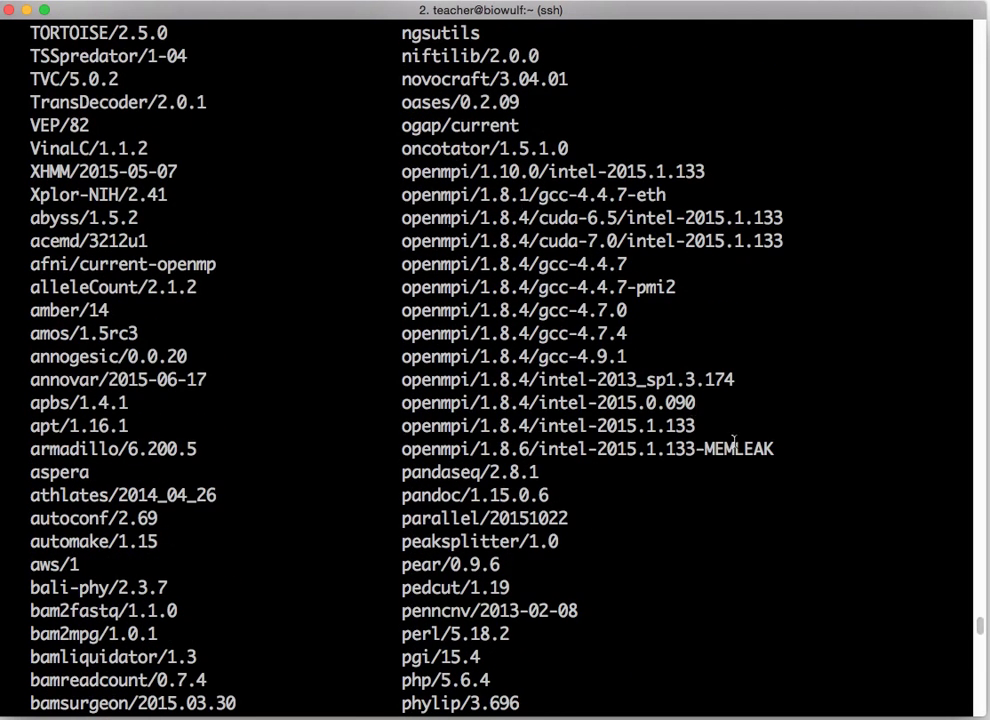
mouse_move(828, 444)
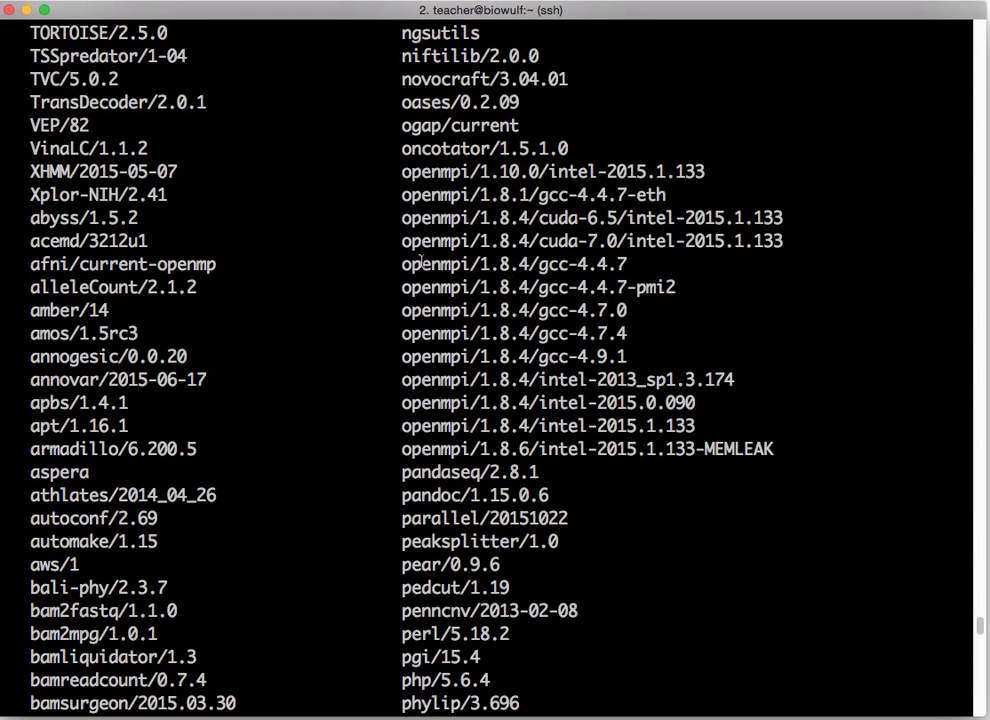
scroll("down", 3)
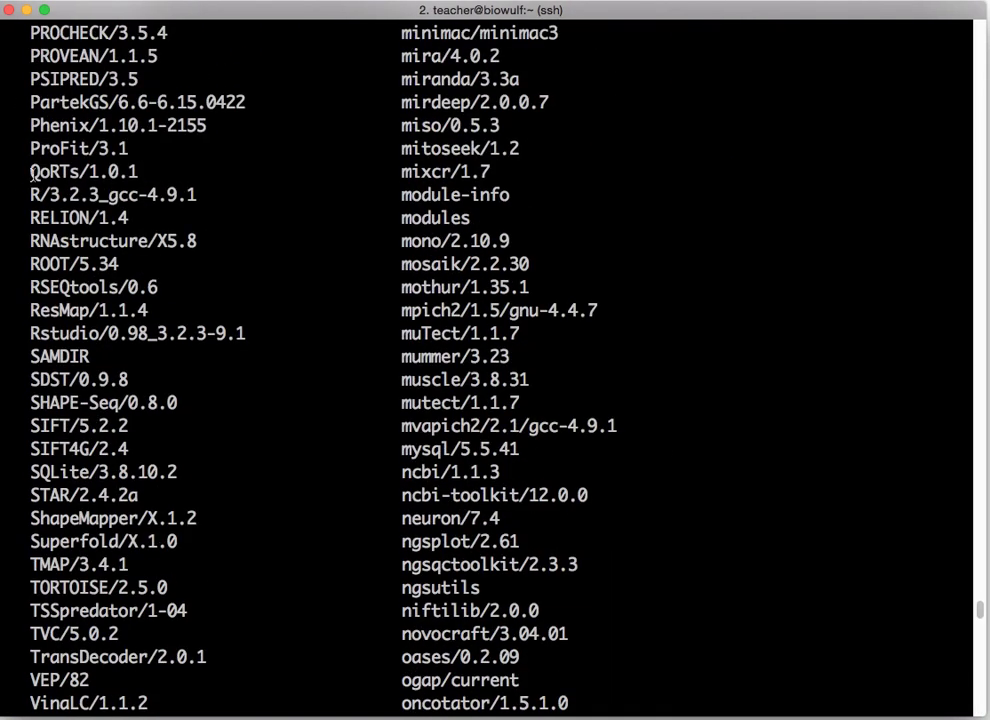
double_click(56, 172)
type("module")
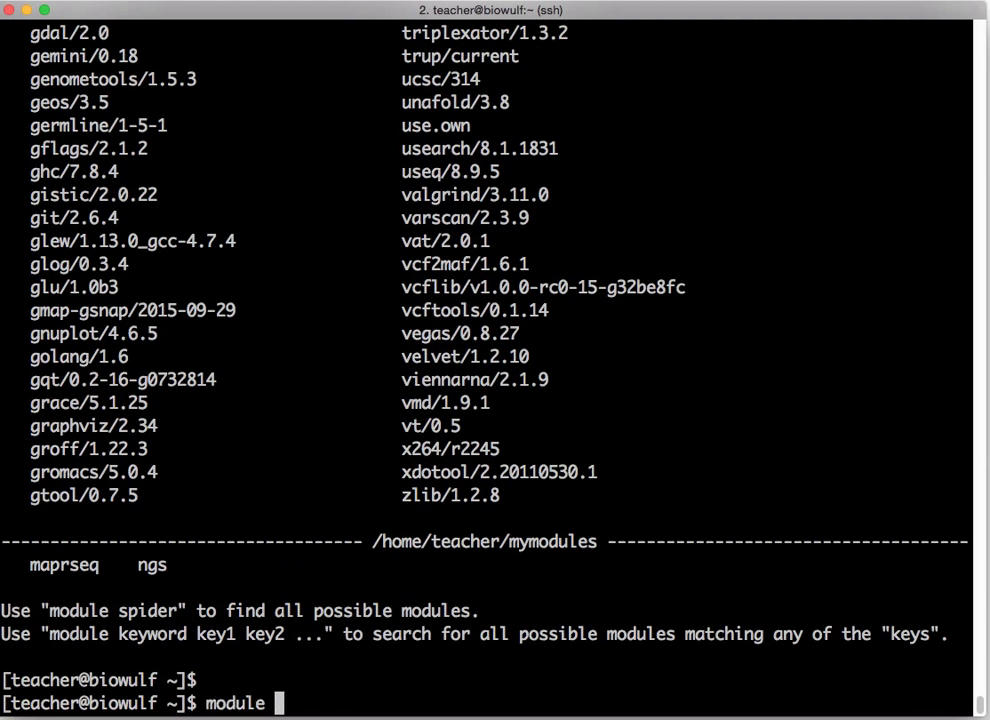
Look up ants with module spider and find the available version ANTs/12Jan2015.
type("spider")
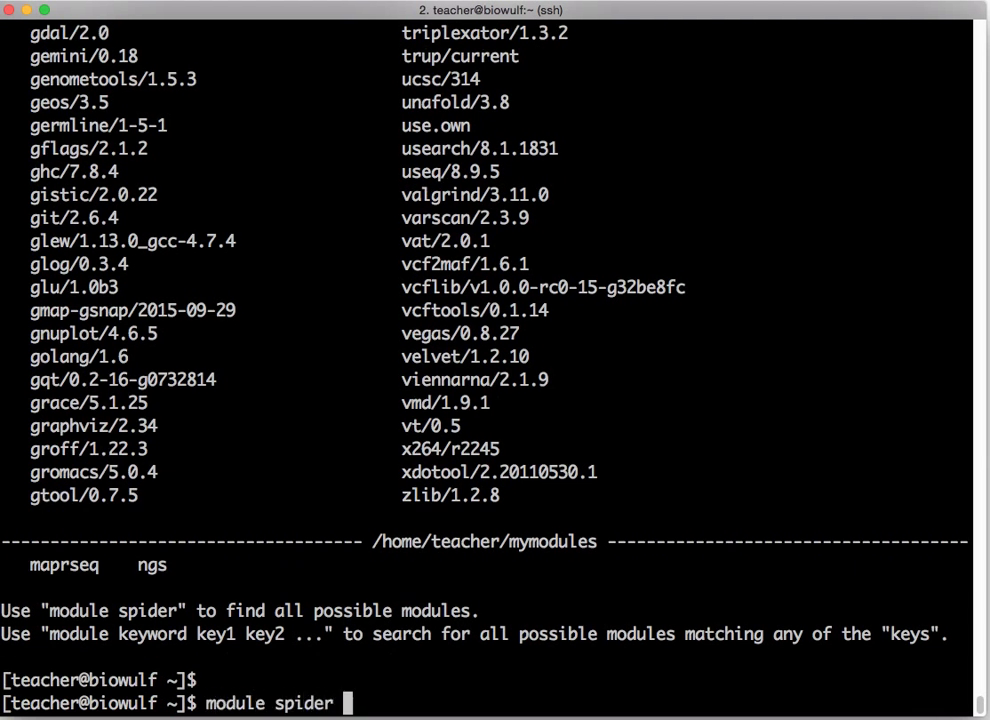
type("an")
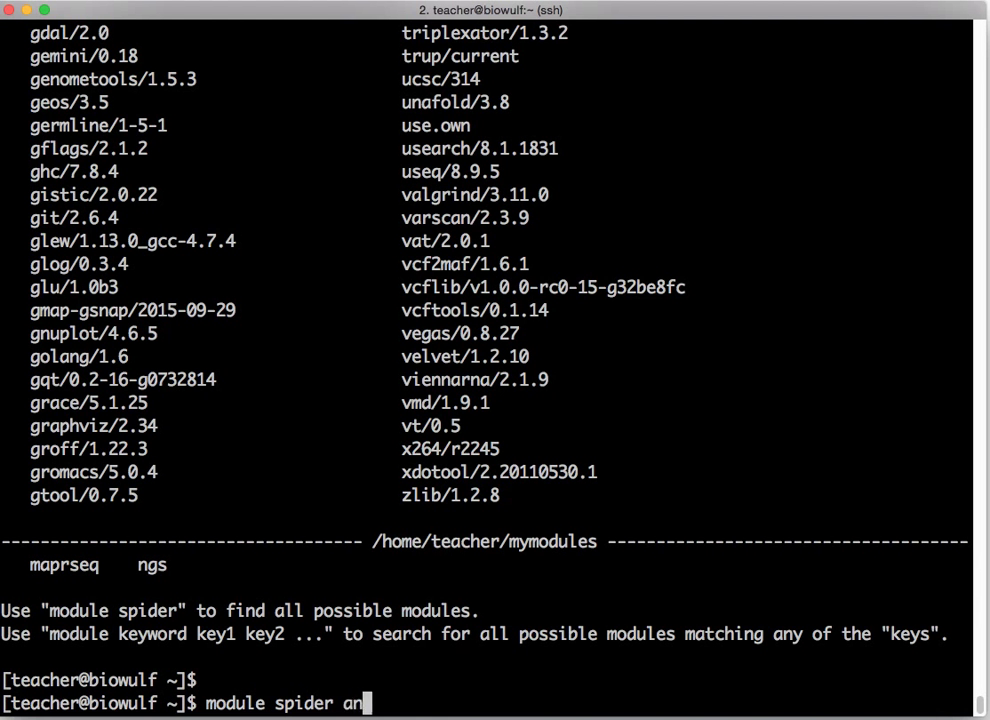
type("ts")
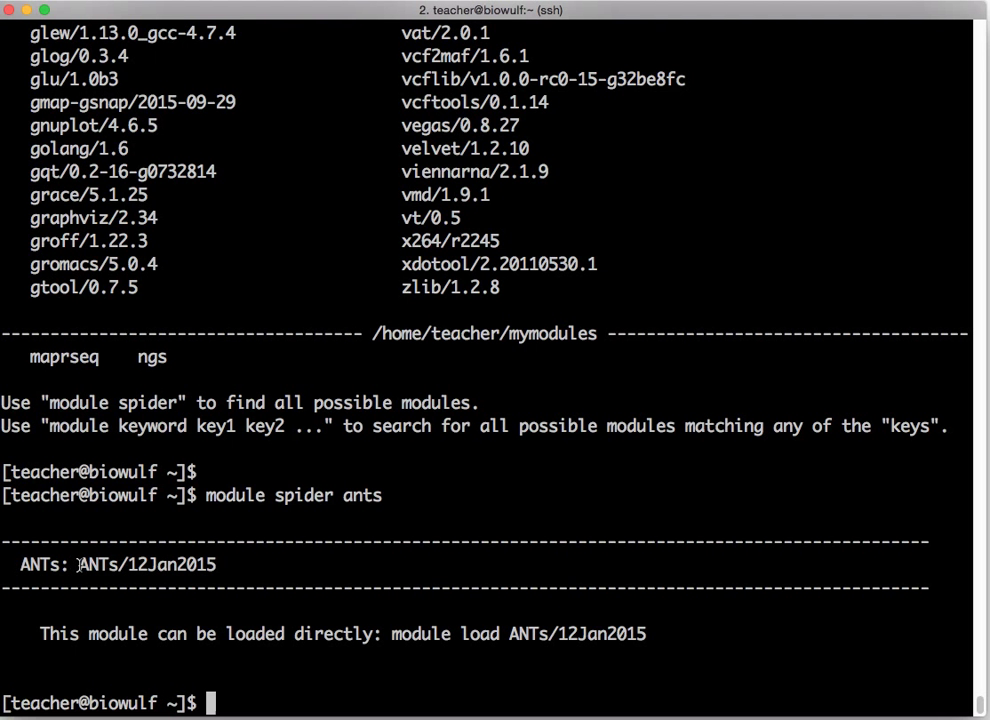
double_click(96, 564)
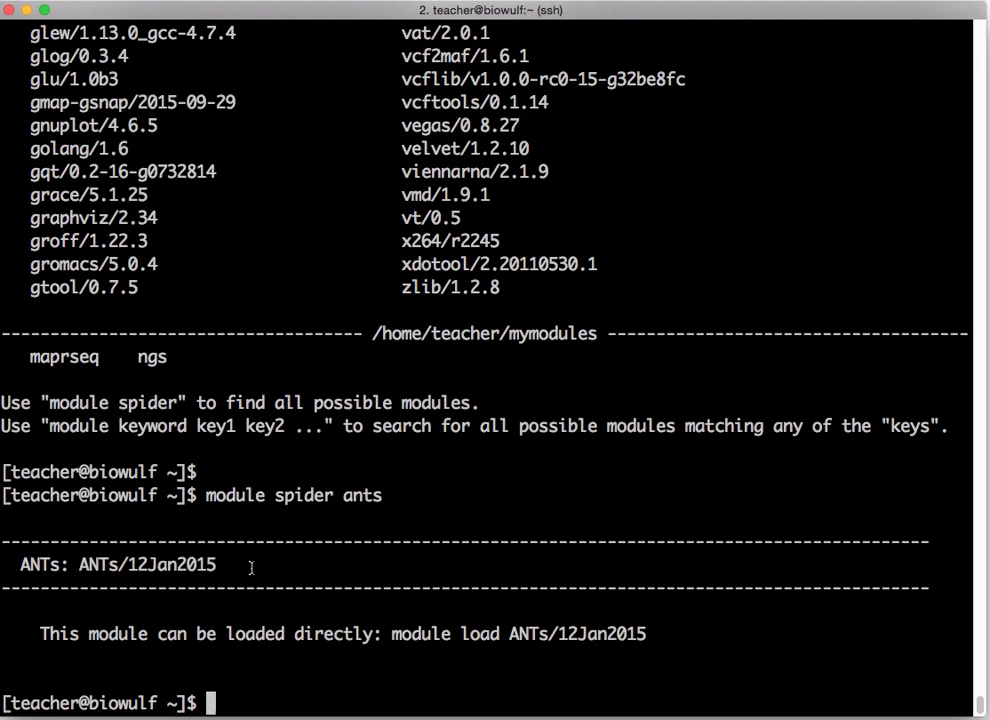
Try loading lowercase ants, which is unknown, then load ANTs/12Jan2015.
type("module load ants")
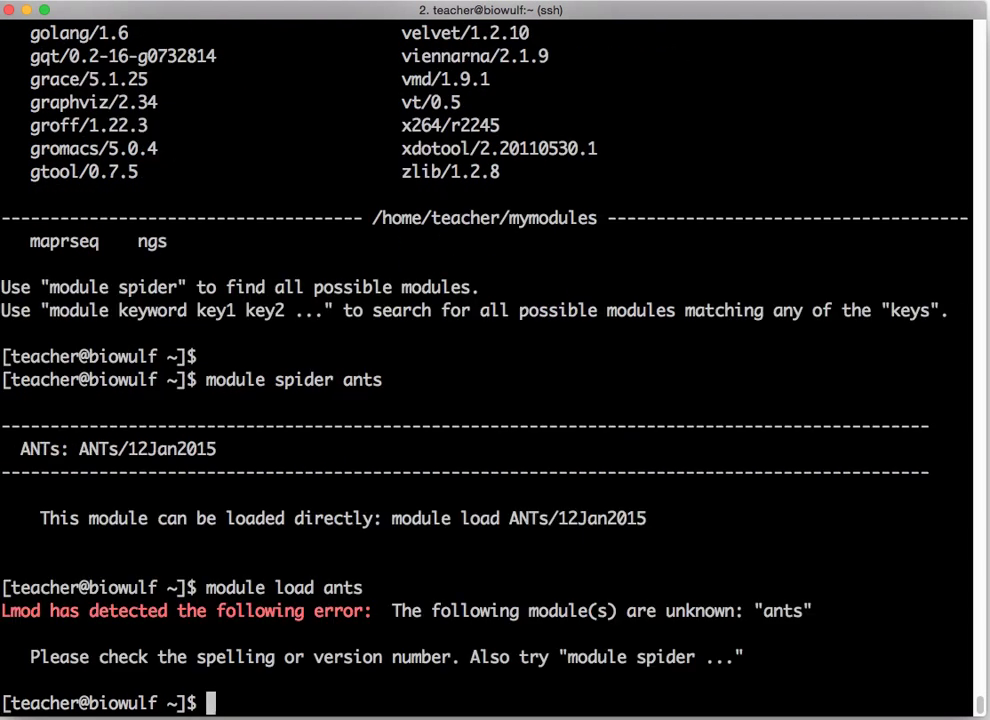
type("module load ANTs/12Jan2015")
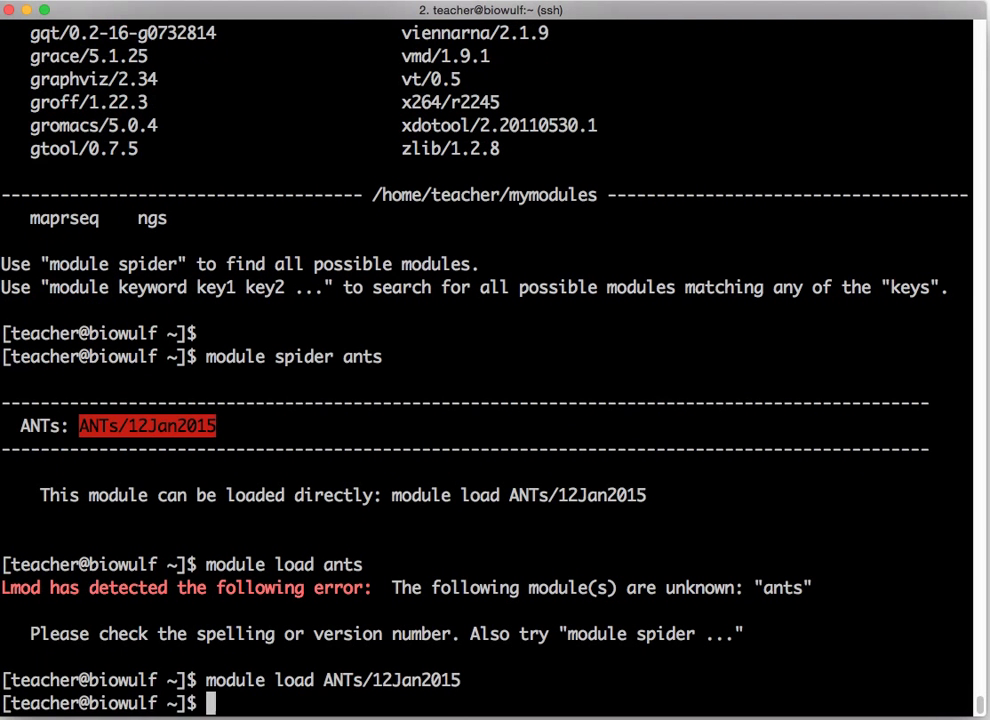
type("module load ANTs/12Jan")
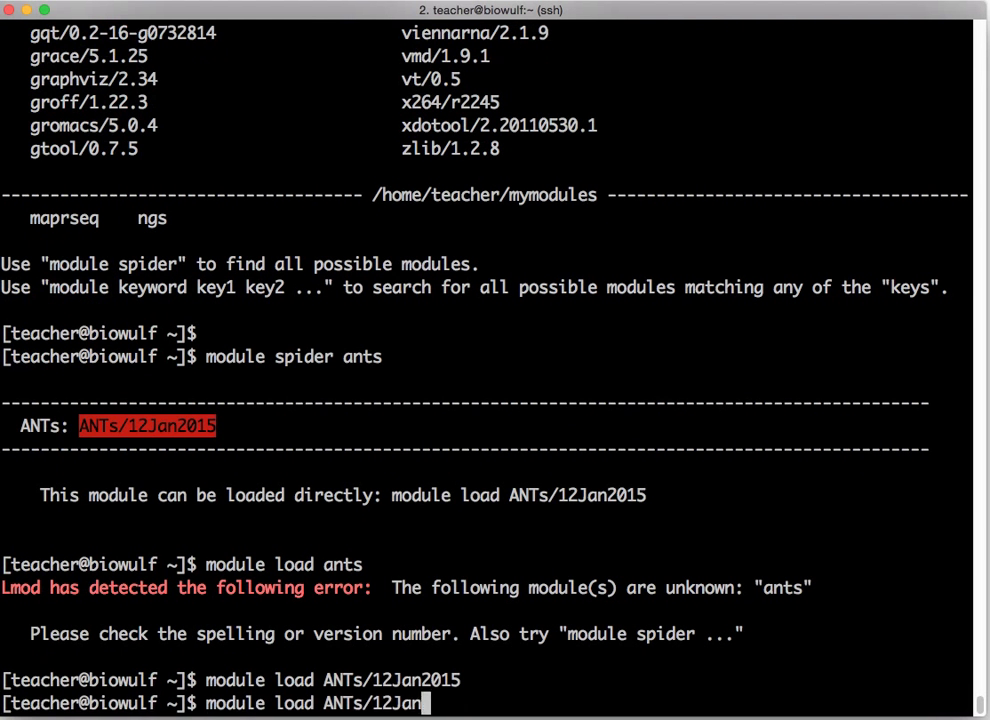